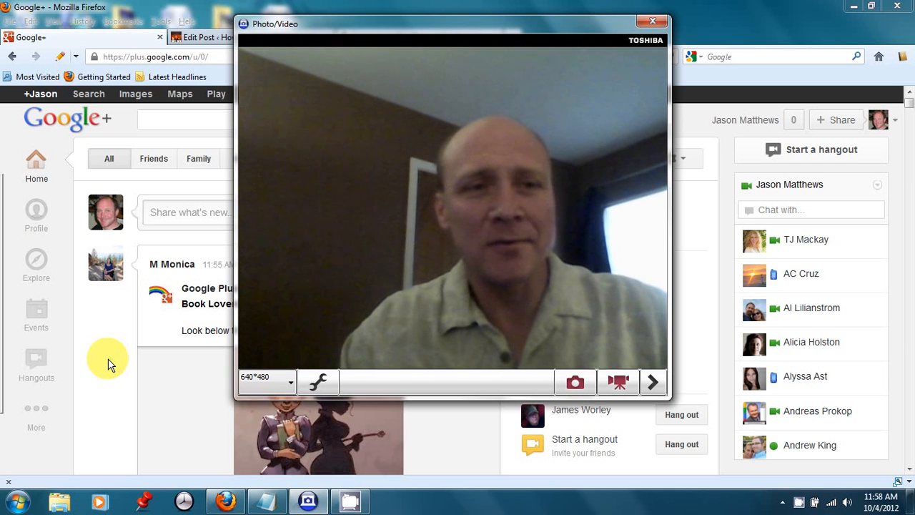
pyautogui.moveTo(652, 22)
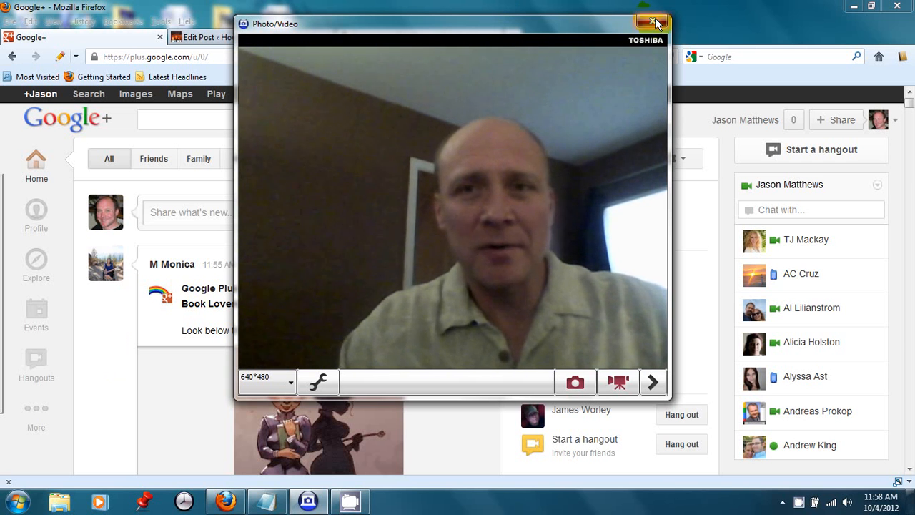
# - Close the webcam preview window and scroll the home stream down and back to the top
pyautogui.click(651, 22)
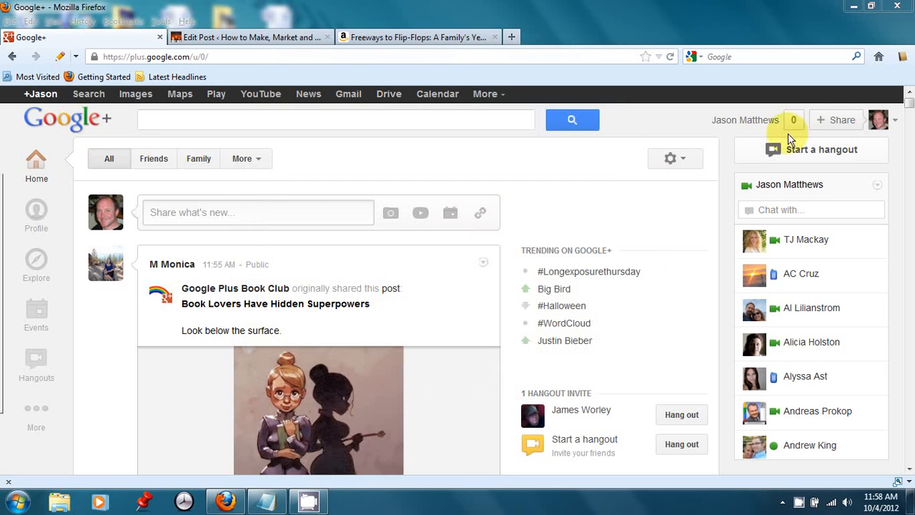
pyautogui.moveTo(375, 161)
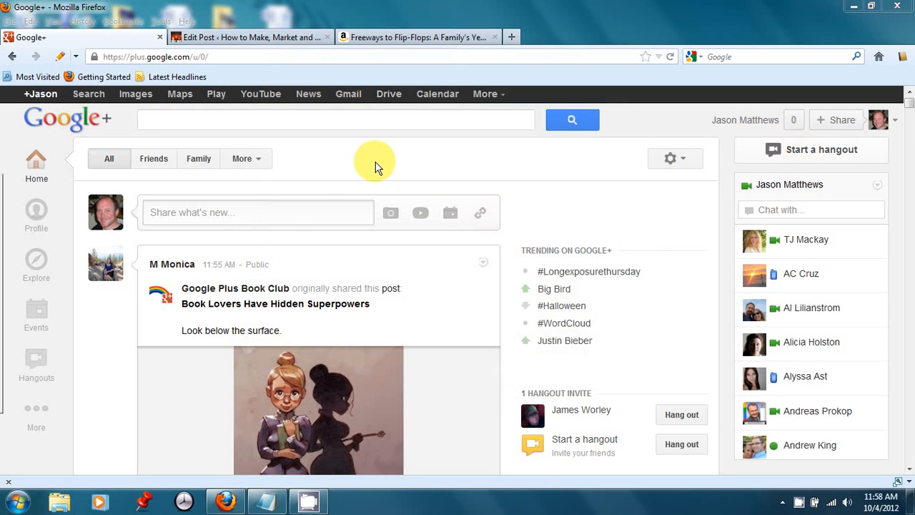
pyautogui.moveTo(123, 324)
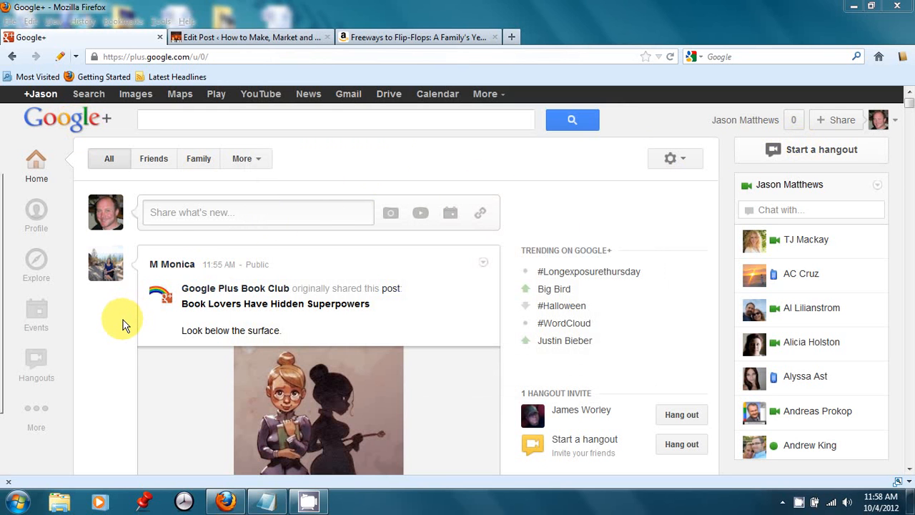
pyautogui.scroll(-3)
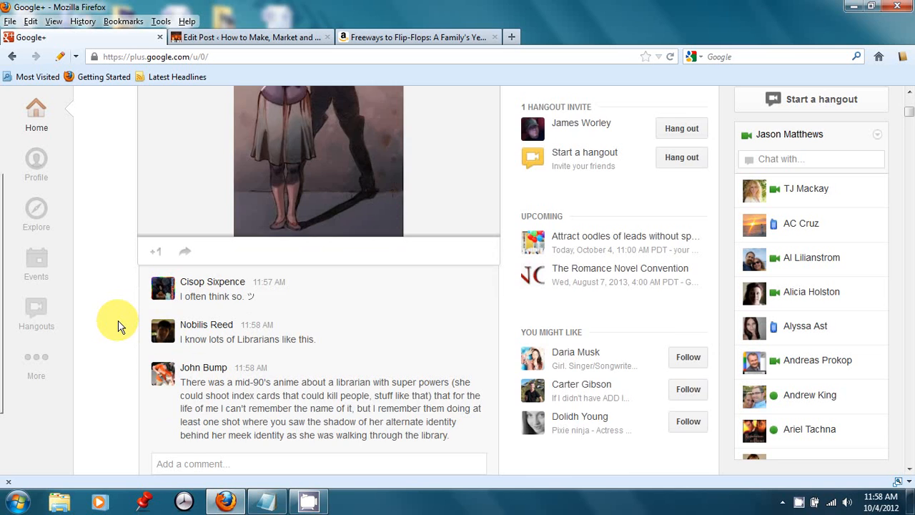
pyautogui.scroll(3)
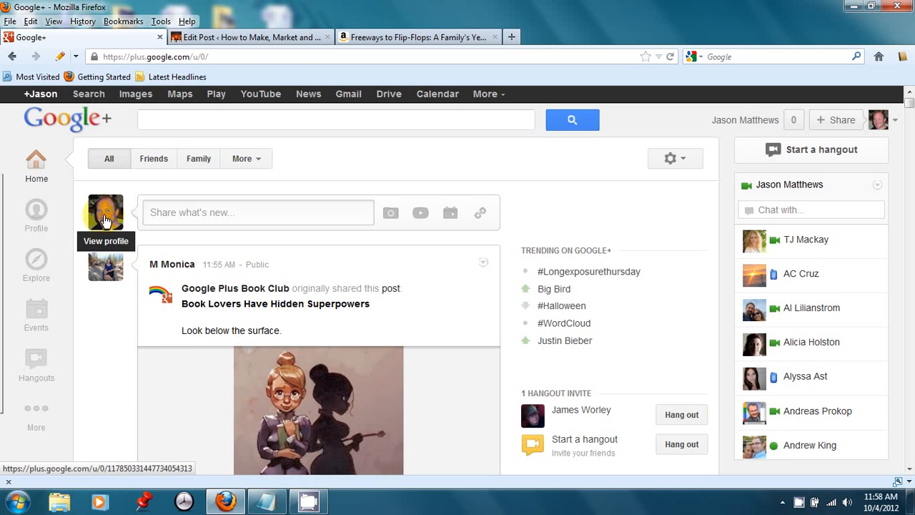
pyautogui.click(105, 212)
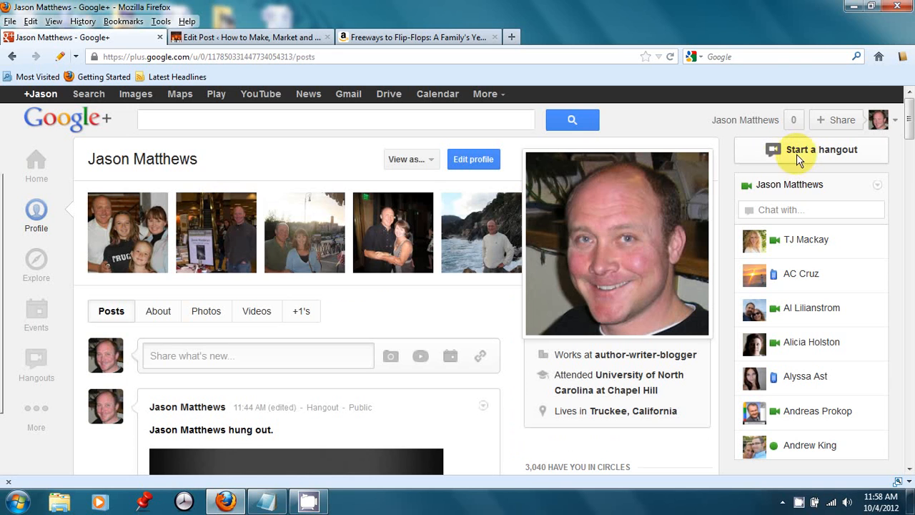
pyautogui.click(820, 149)
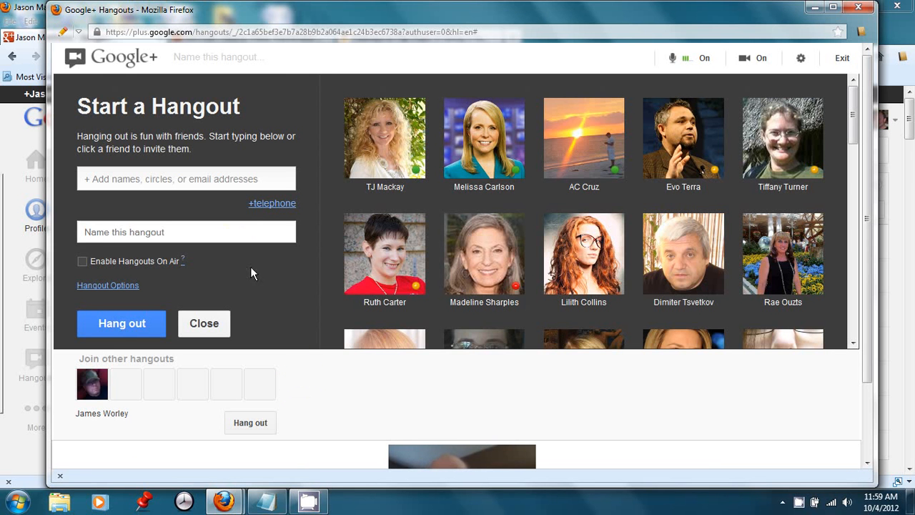
# - Name the hangout for YouTube and live video streams and enable Hangouts On Air
pyautogui.click(186, 232)
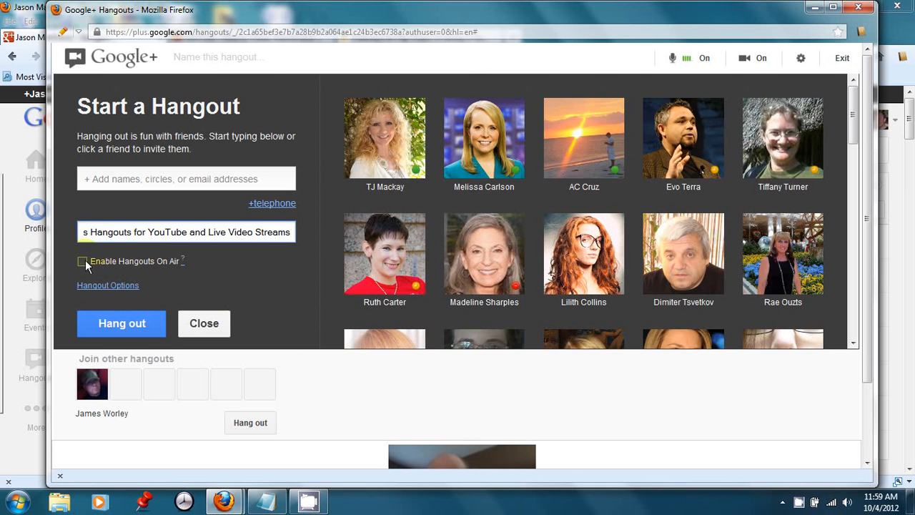
pyautogui.click(83, 256)
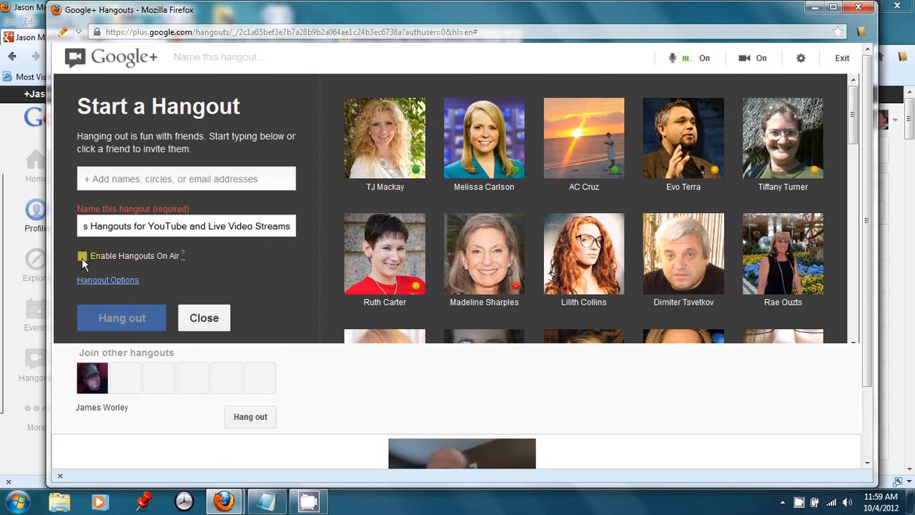
pyautogui.click(82, 256)
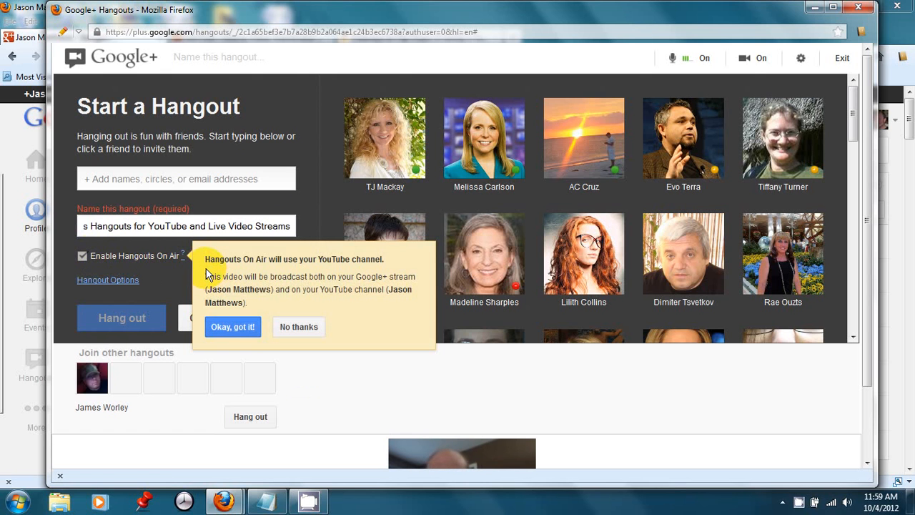
pyautogui.moveTo(265, 276)
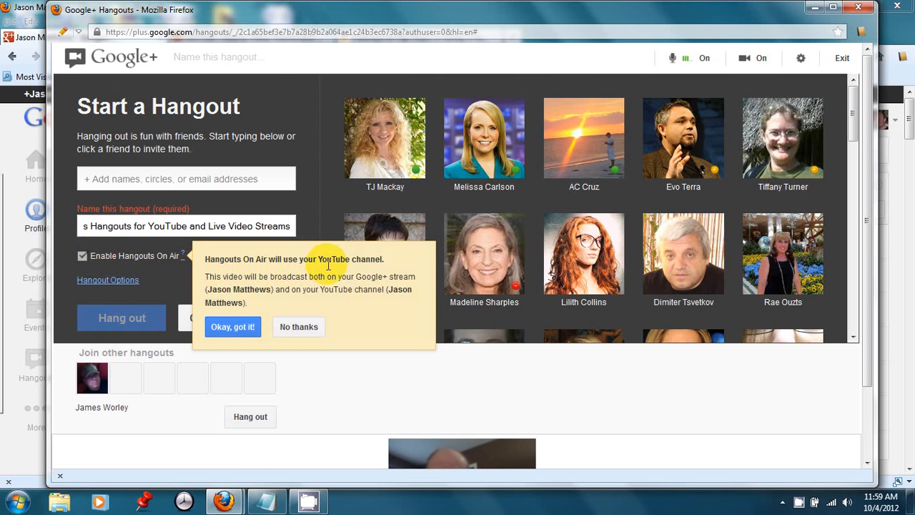
pyautogui.moveTo(332, 273)
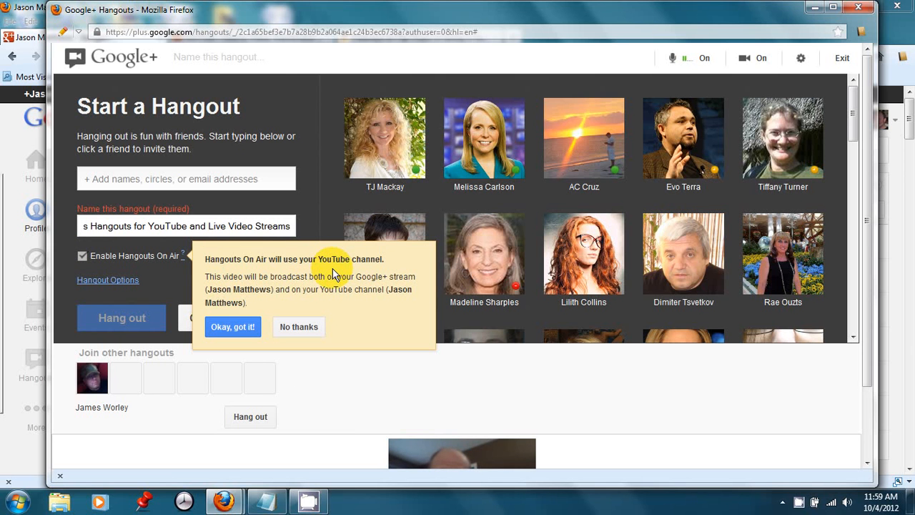
pyautogui.moveTo(233, 326)
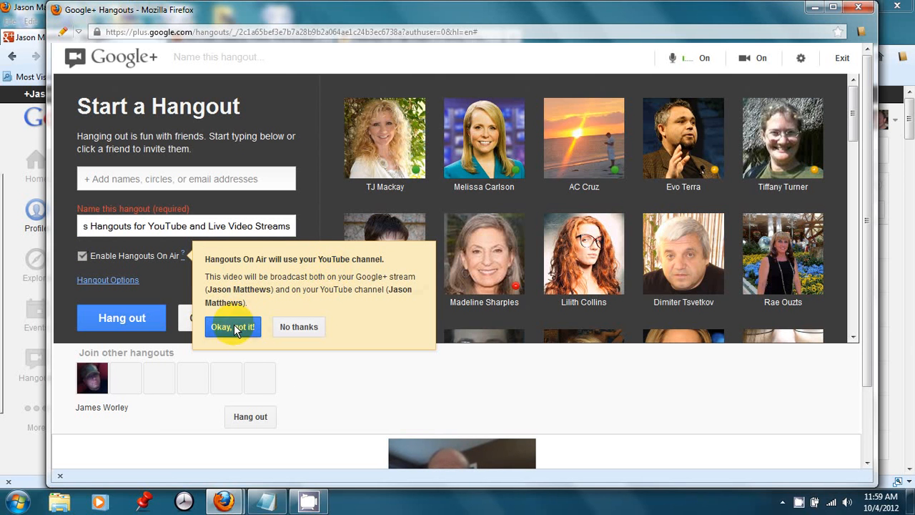
pyautogui.click(232, 326)
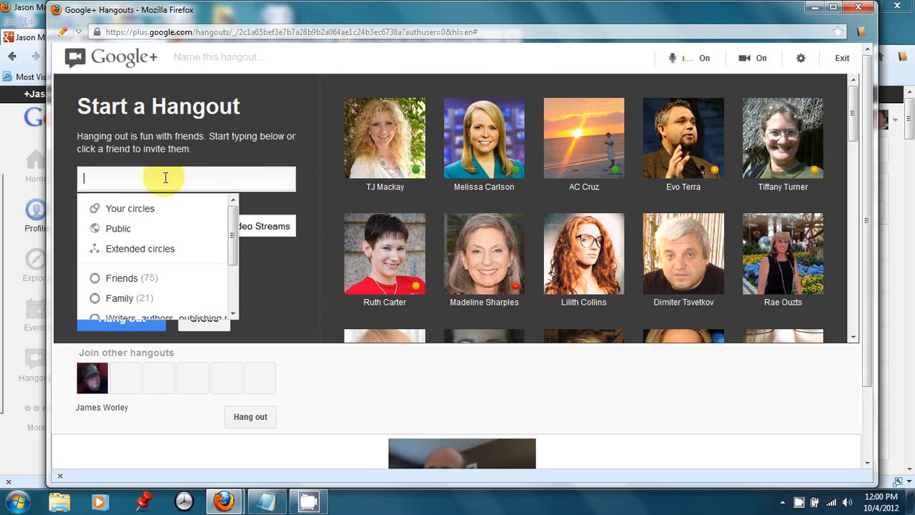
pyautogui.write('s')
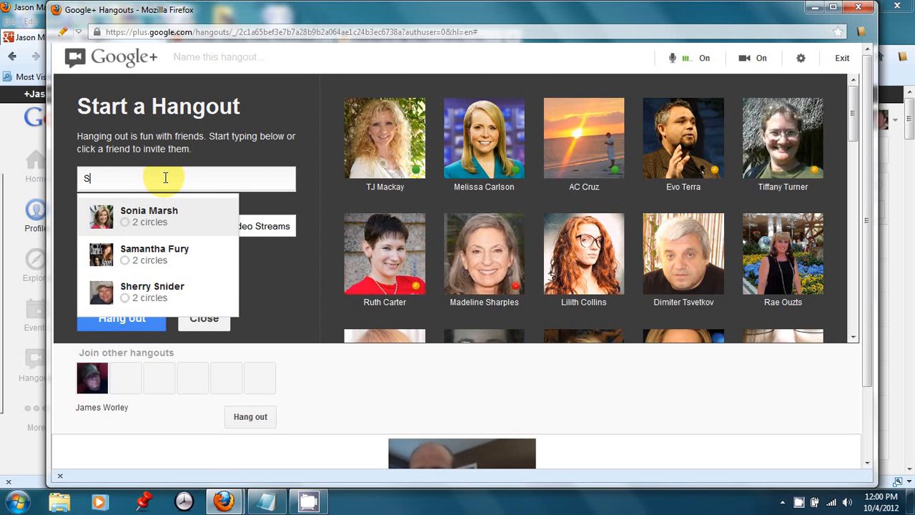
pyautogui.write('onia')
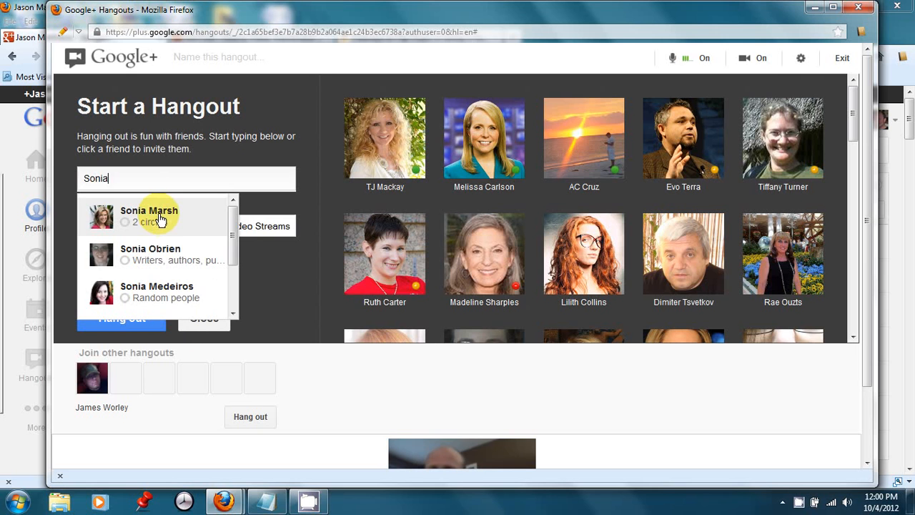
pyautogui.click(149, 216)
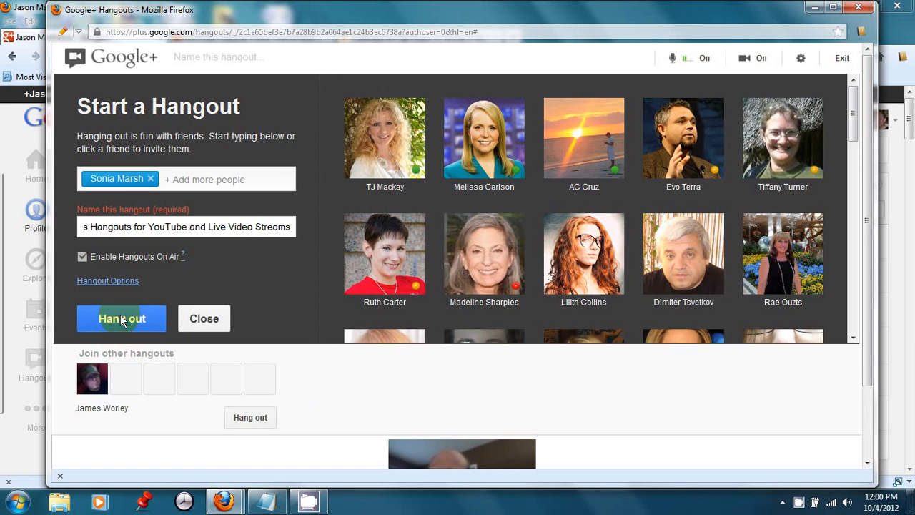
pyautogui.click(121, 318)
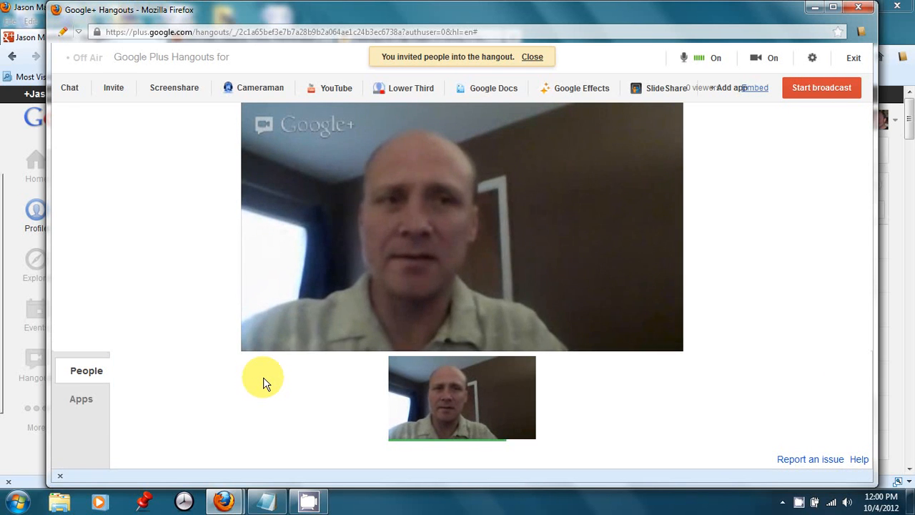
pyautogui.moveTo(750, 115)
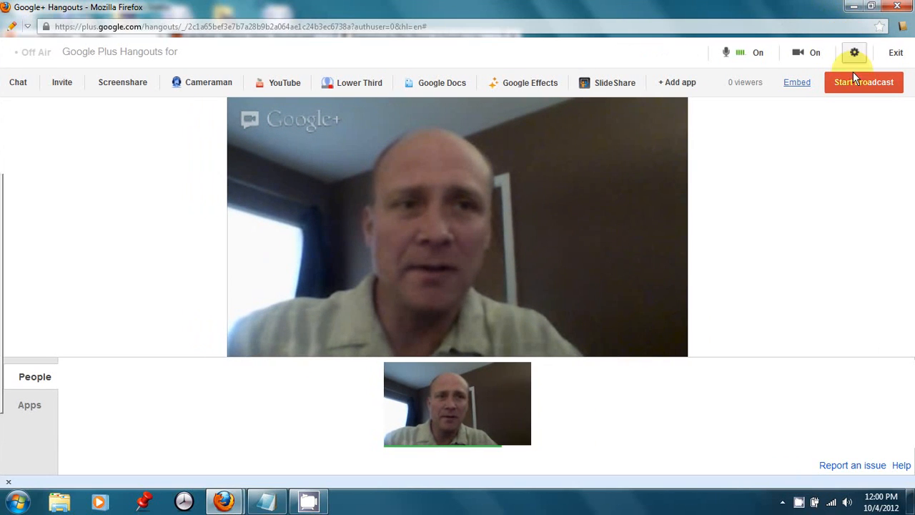
pyautogui.moveTo(863, 81)
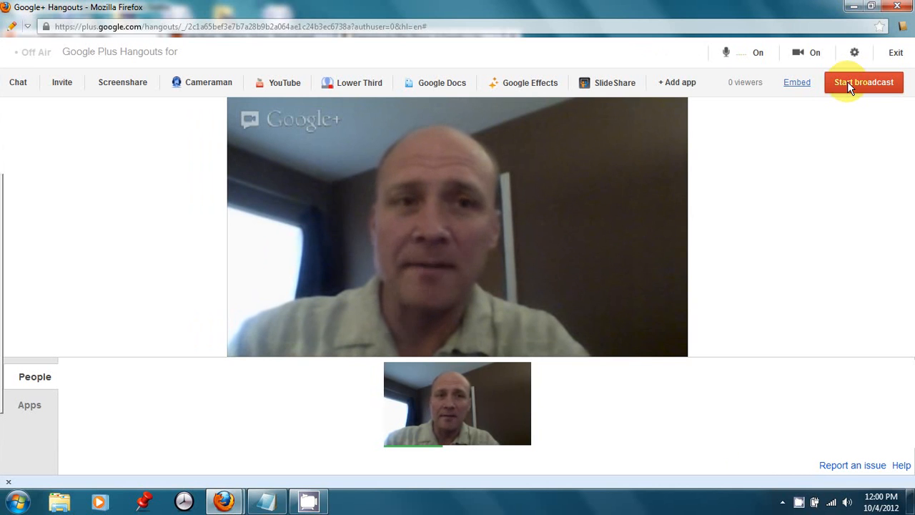
pyautogui.moveTo(810, 97)
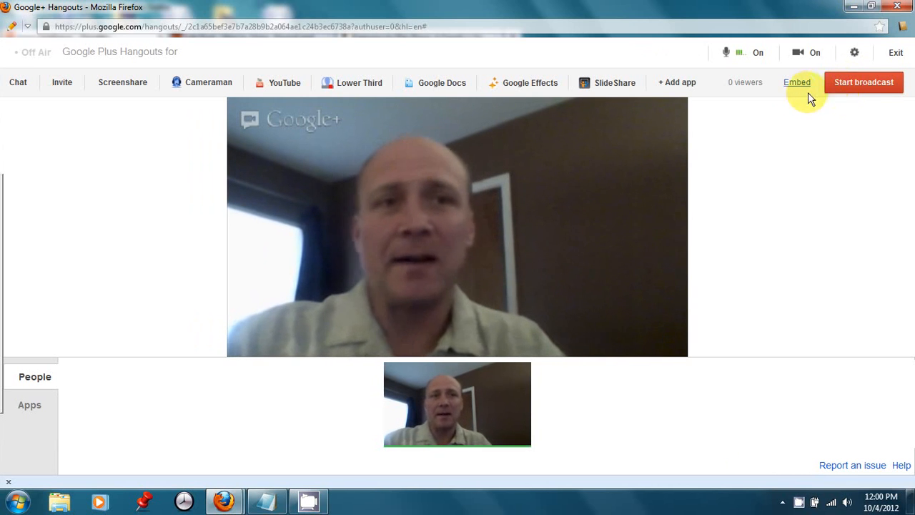
# - Show the broadcast's embed details and copy its YouTube video link
pyautogui.click(796, 82)
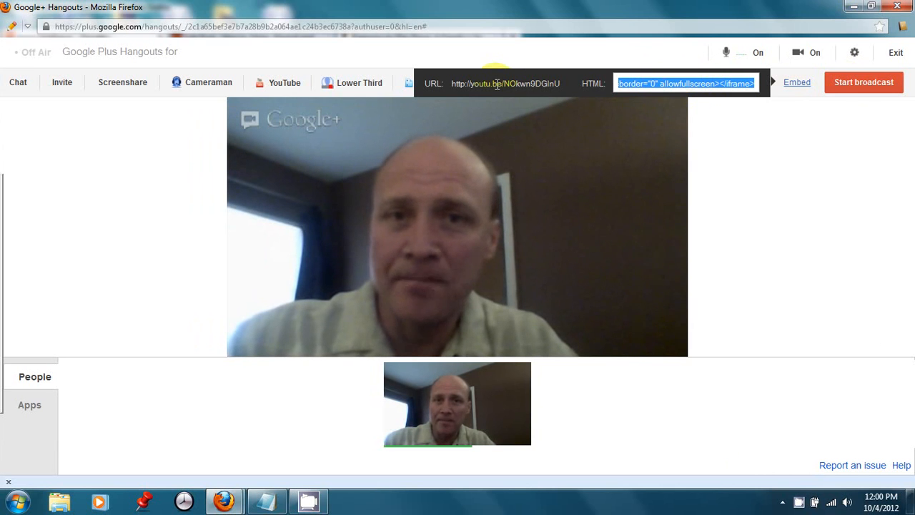
pyautogui.rightClick(497, 83)
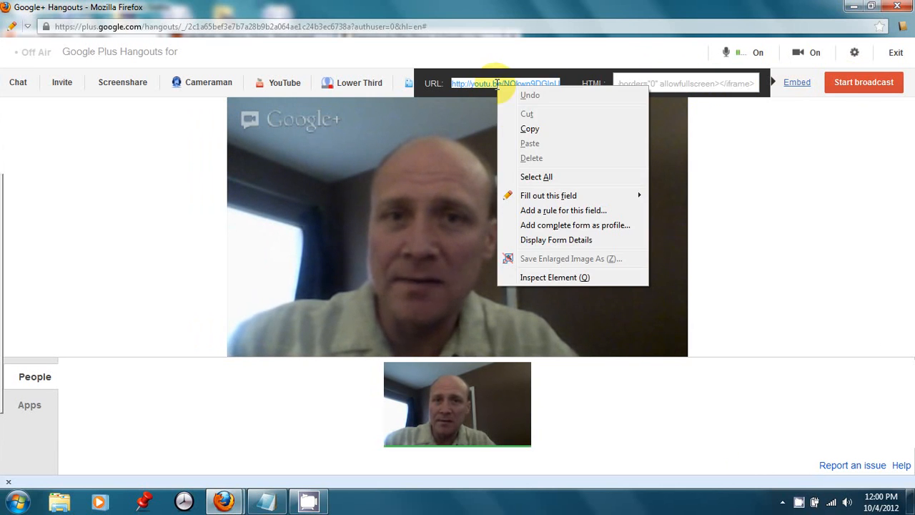
pyautogui.click(447, 254)
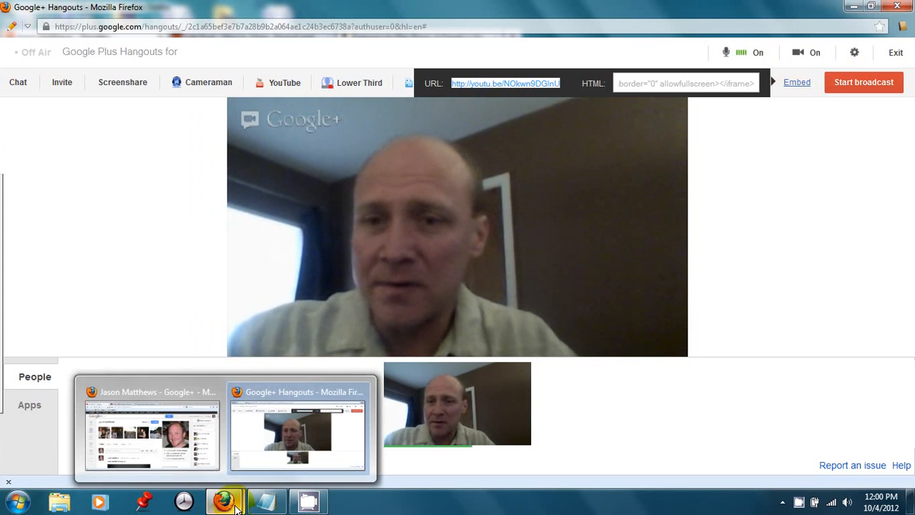
pyautogui.click(152, 435)
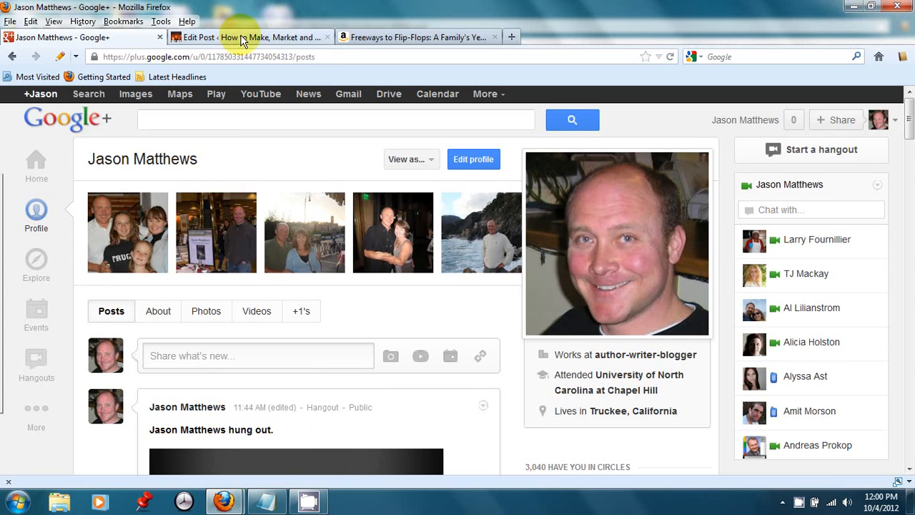
# - Add a blank line below the intro sentence and bring up the Add Media window
pyautogui.click(250, 37)
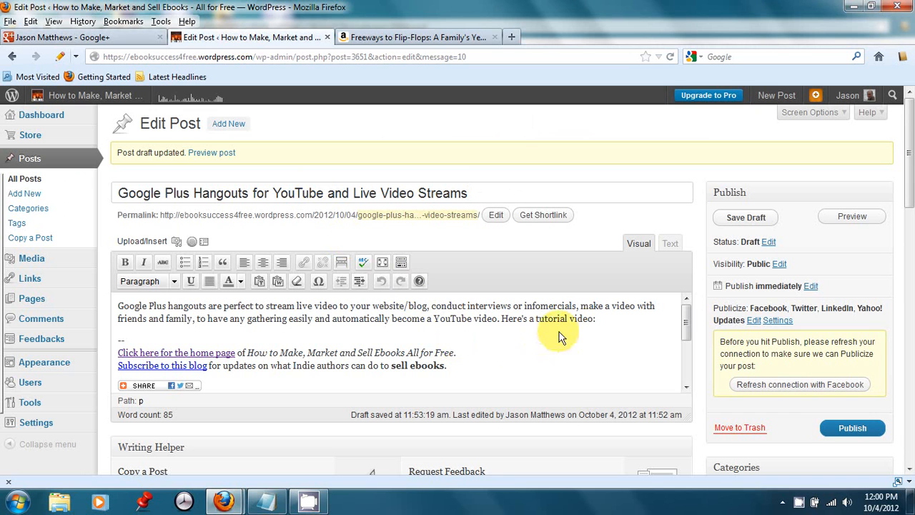
pyautogui.moveTo(593, 312)
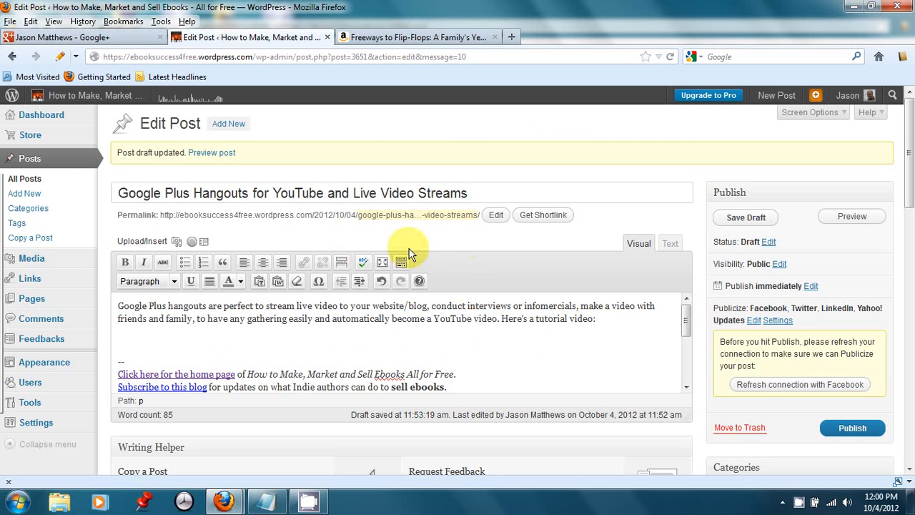
pyautogui.click(177, 241)
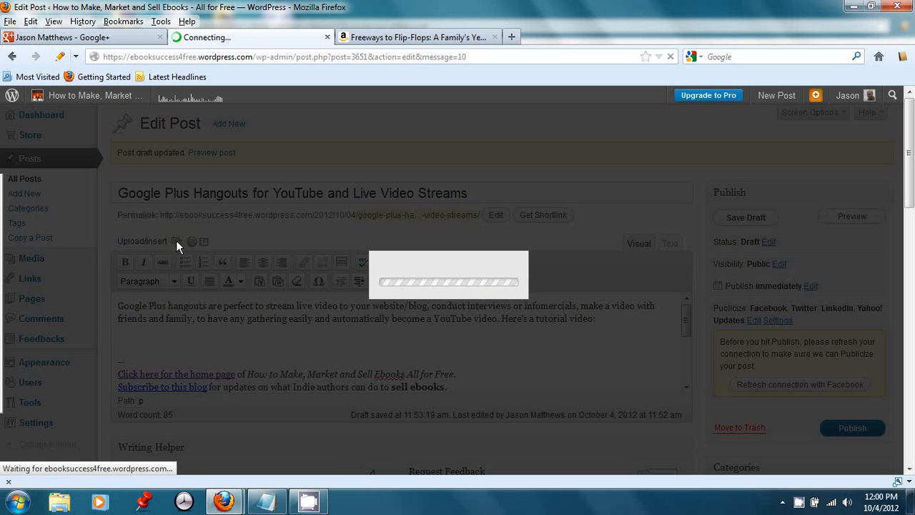
pyautogui.click(175, 241)
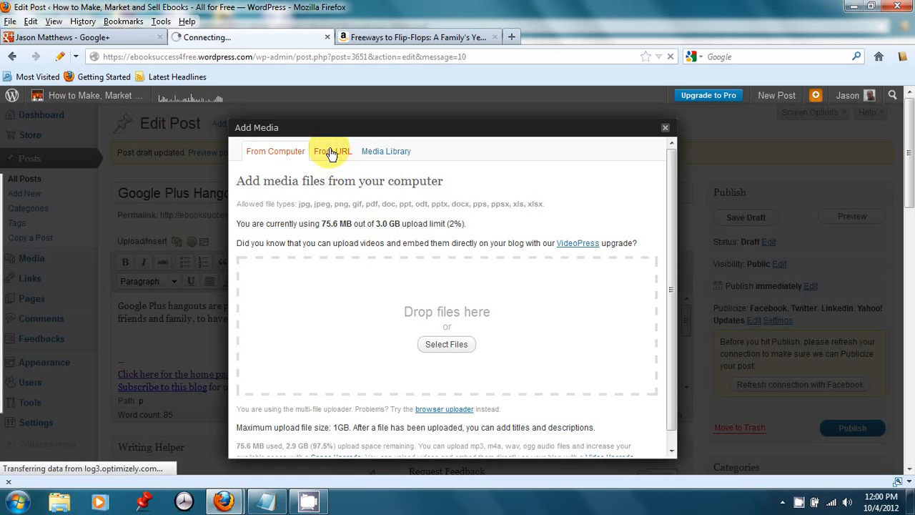
pyautogui.click(332, 151)
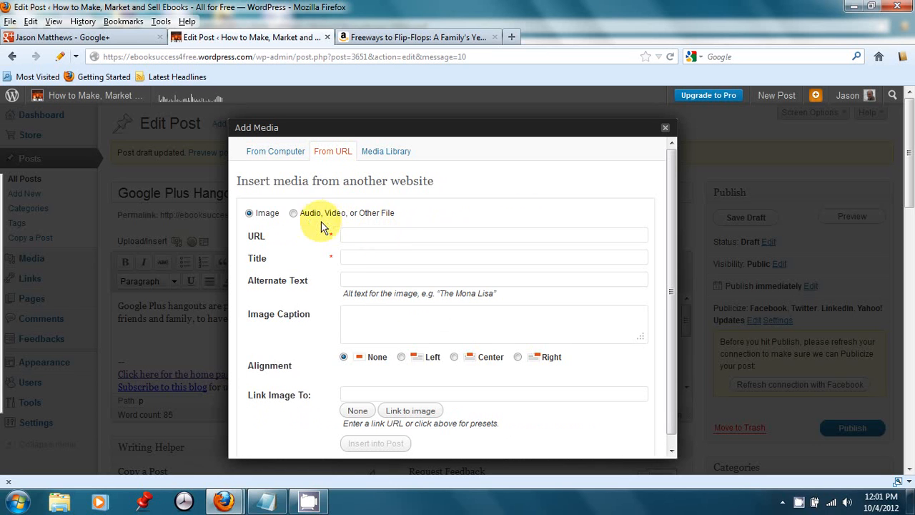
pyautogui.click(293, 213)
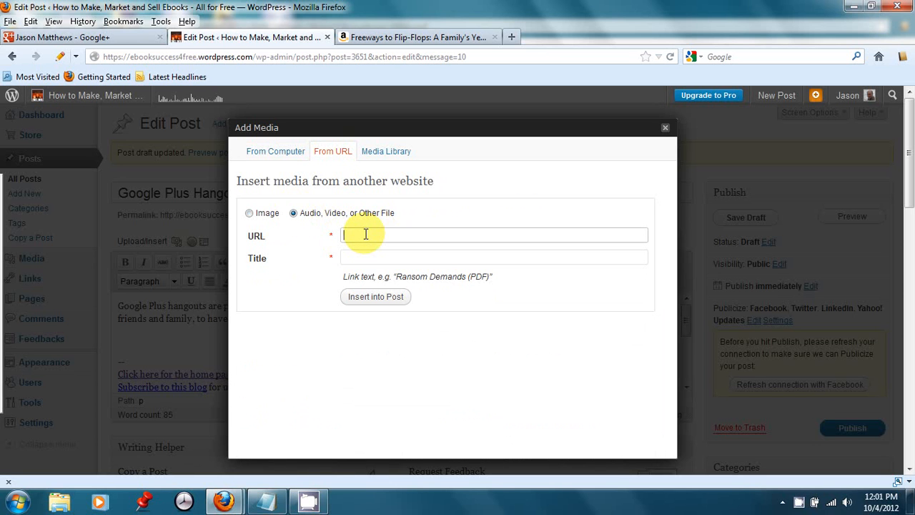
pyautogui.write('http://youtu.be/NOkwn9DGlnU')
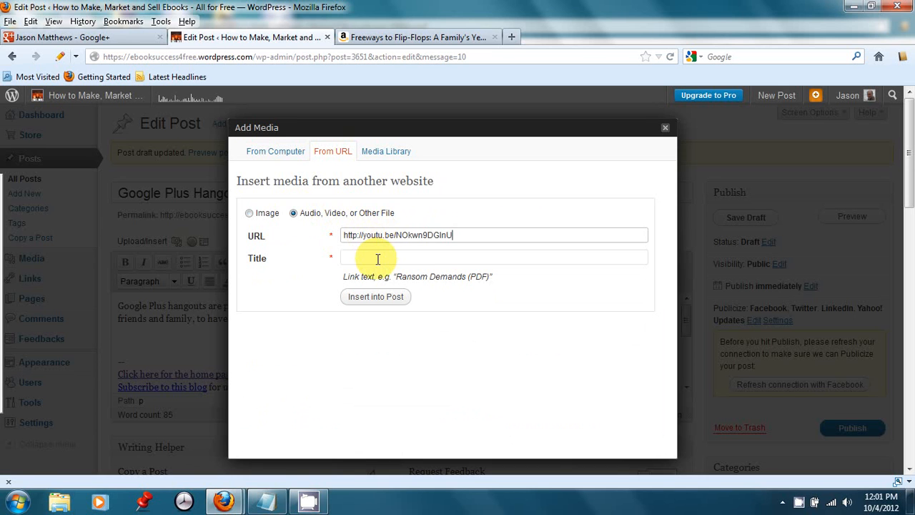
pyautogui.press('ctrl+f')
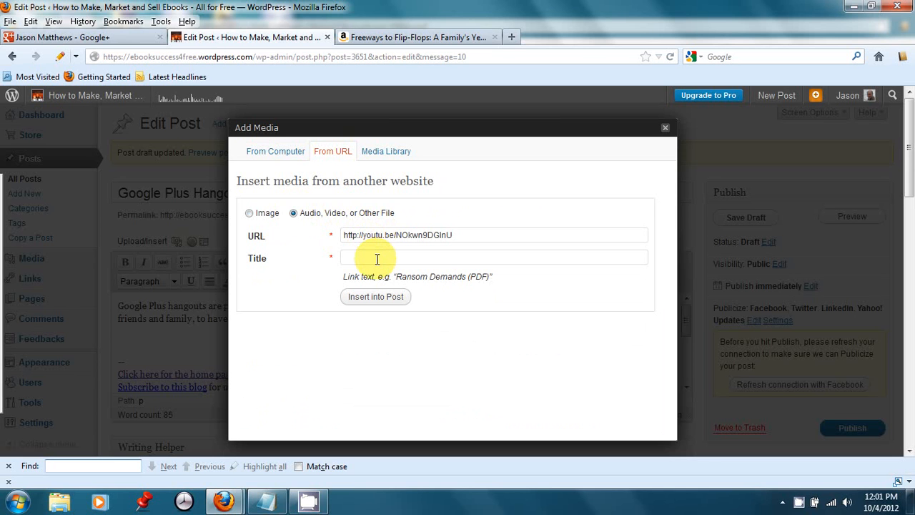
pyautogui.click(493, 258)
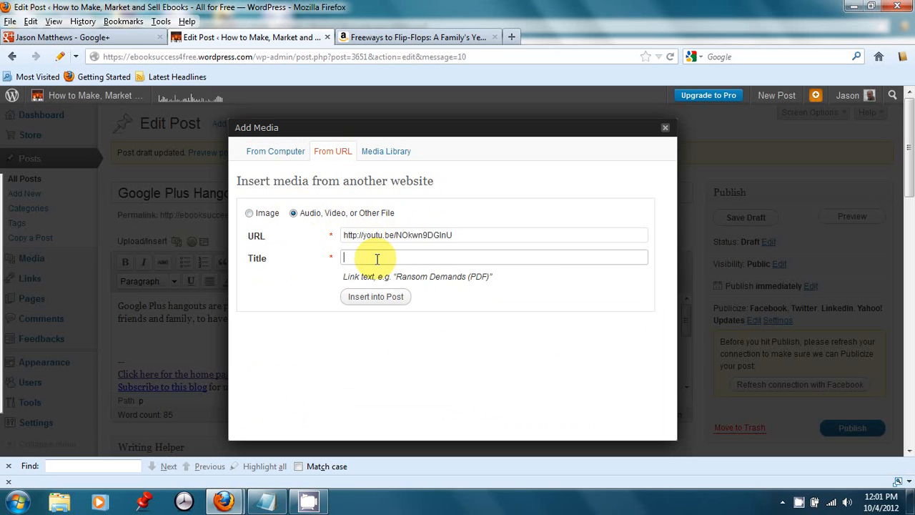
pyautogui.write('Google Plus Hangouts YouTube and Live Video Streams')
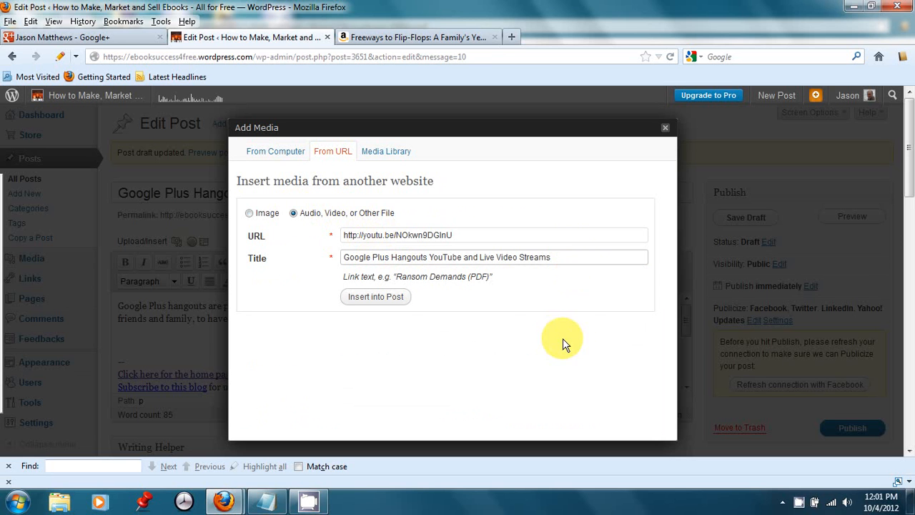
pyautogui.click(375, 296)
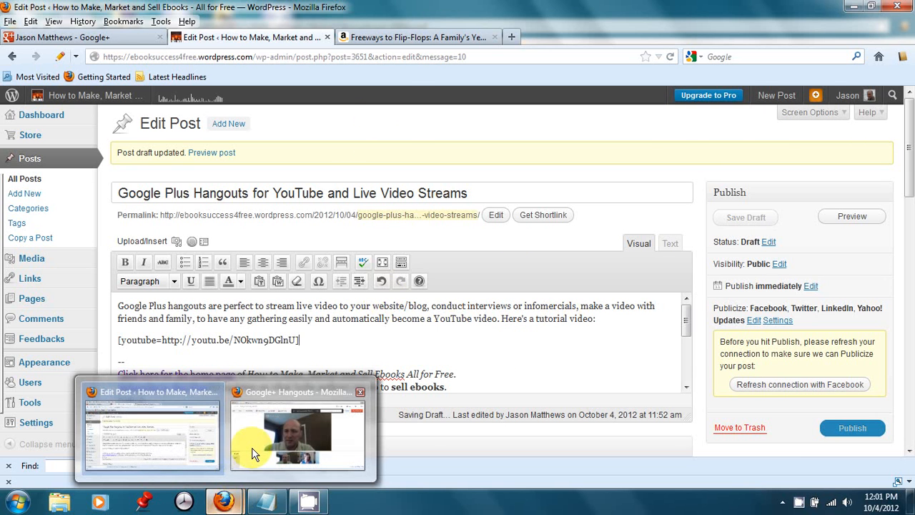
# - Bring the hangout forward and share a selected window through Screenshare
pyautogui.click(297, 428)
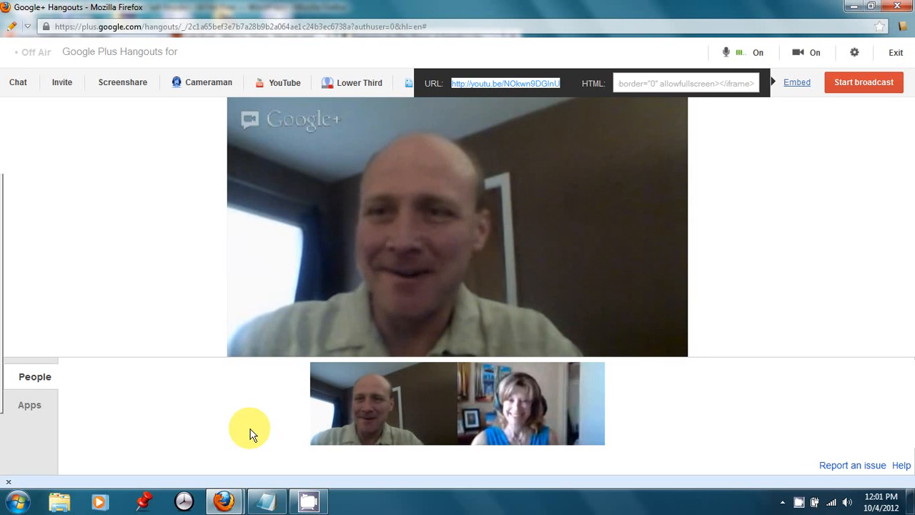
pyautogui.moveTo(225, 501)
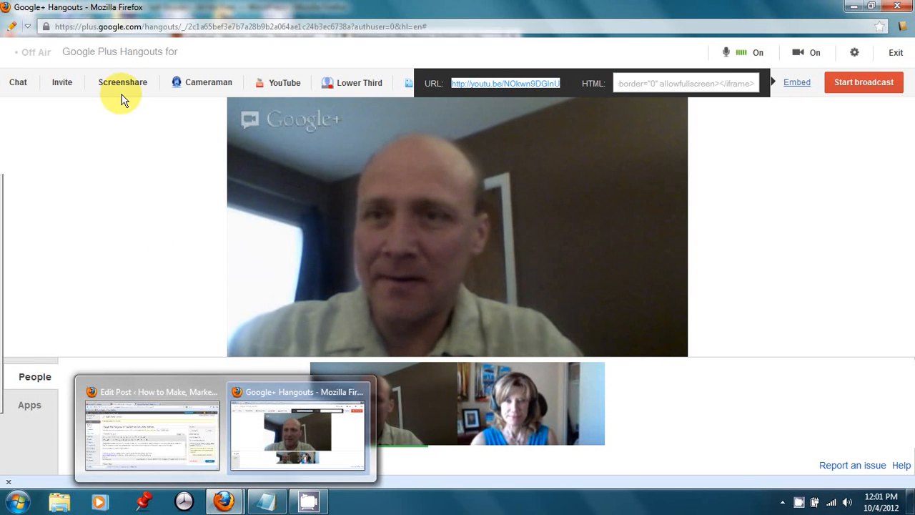
pyautogui.click(122, 82)
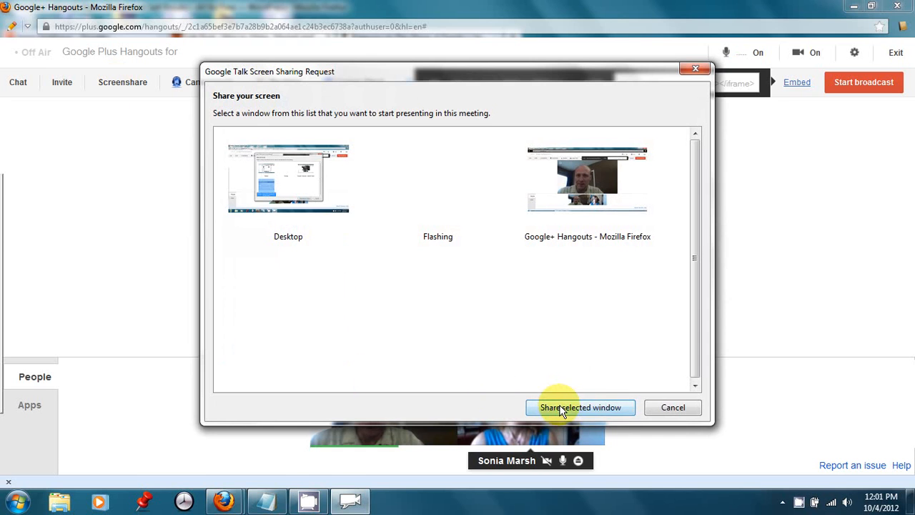
pyautogui.click(580, 407)
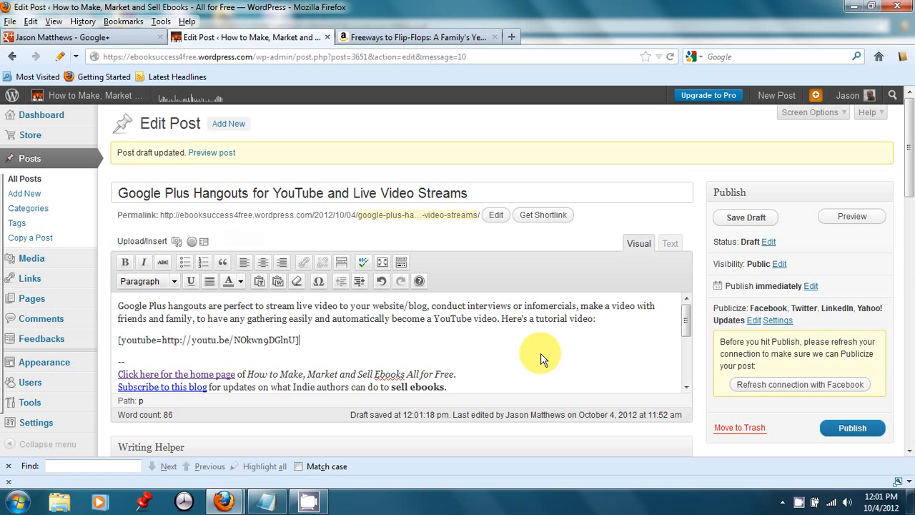
pyautogui.moveTo(349, 348)
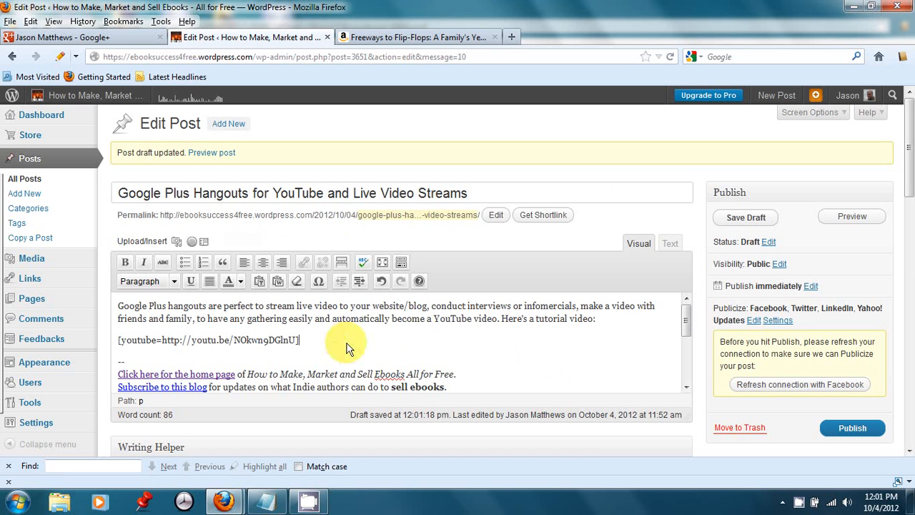
pyautogui.moveTo(119, 347)
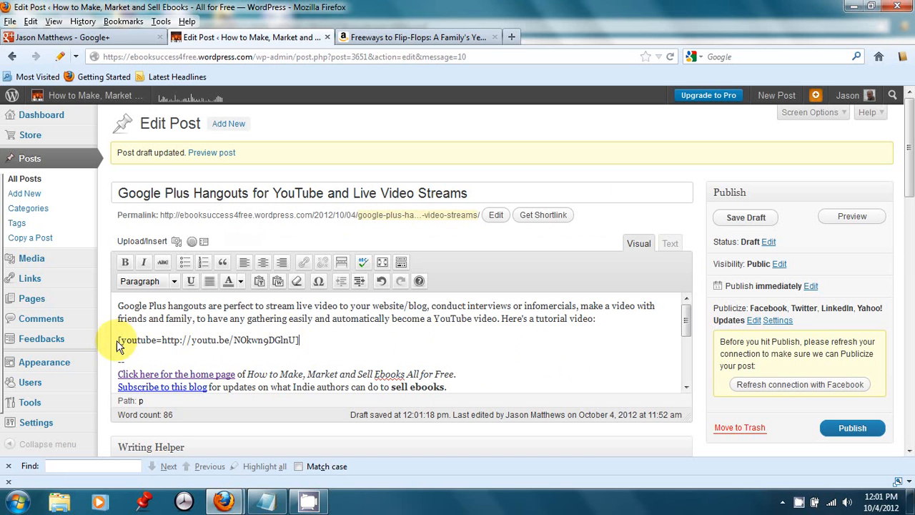
pyautogui.moveTo(462, 355)
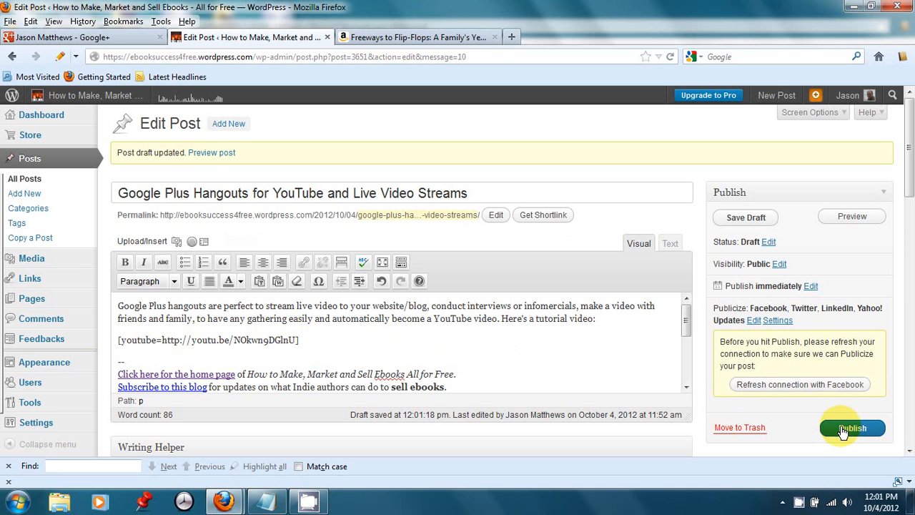
pyautogui.moveTo(852, 216)
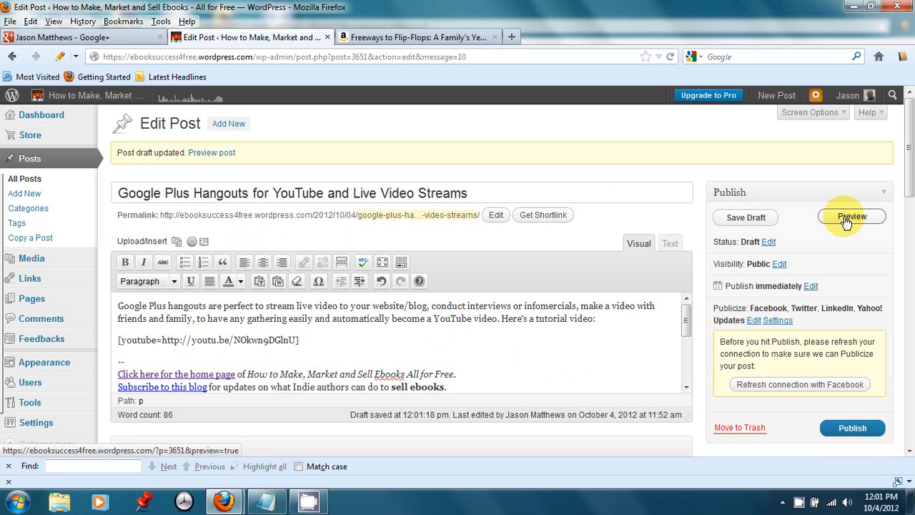
# - Preview the draft post in a new tab
pyautogui.click(851, 217)
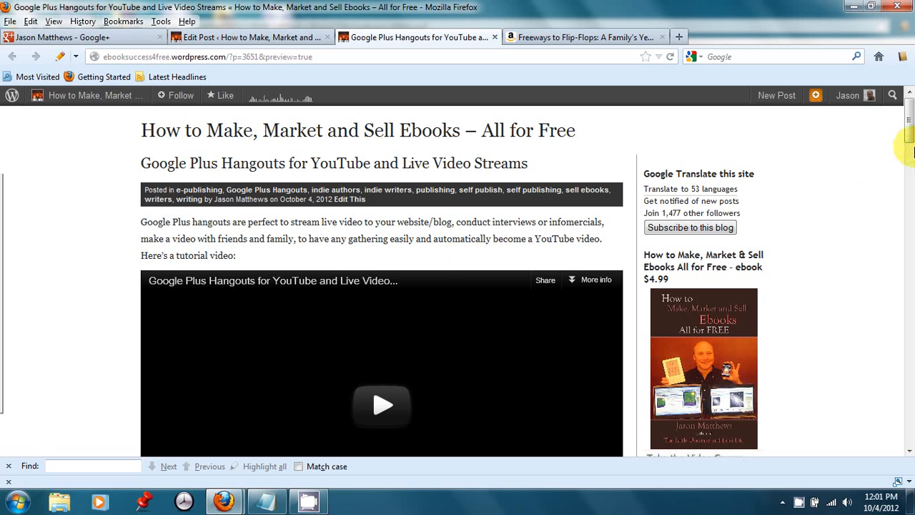
# - Scroll to the embedded hangout video, play it, and mute the sound
pyautogui.scroll(-3)
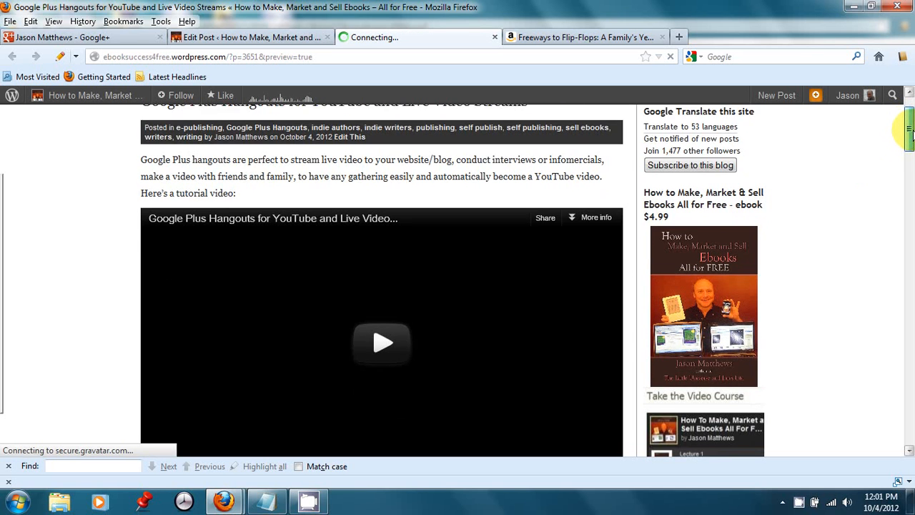
pyautogui.scroll(-3)
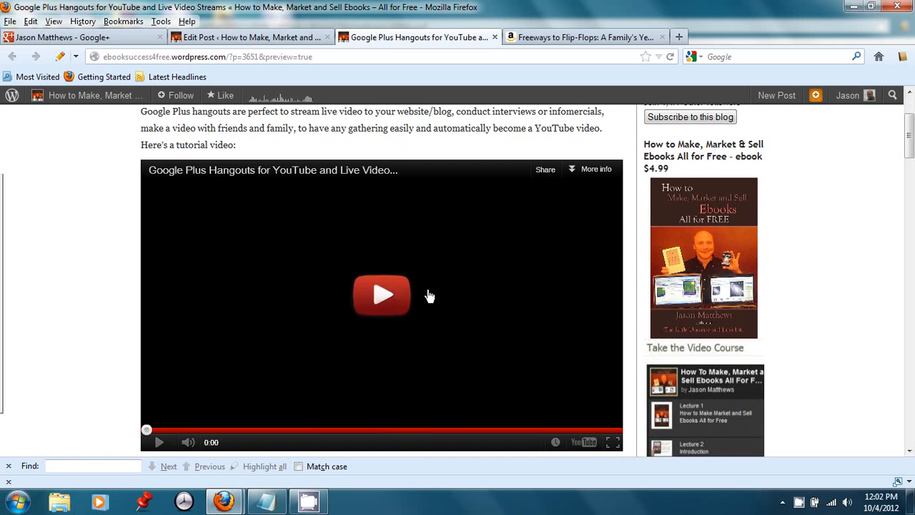
pyautogui.click(381, 296)
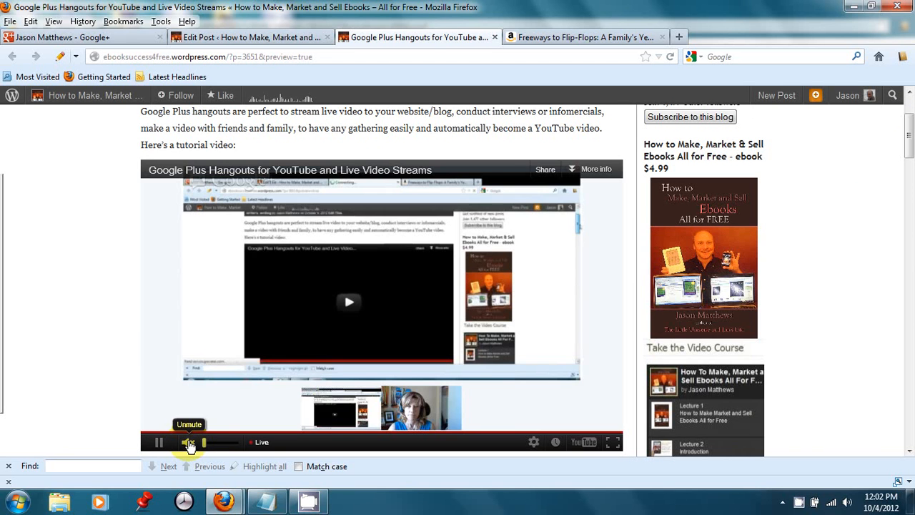
pyautogui.click(191, 441)
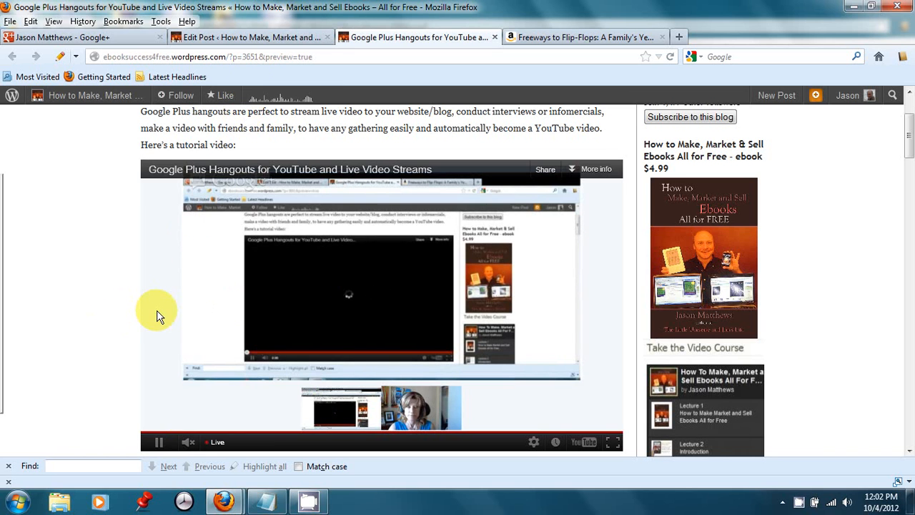
pyautogui.moveTo(103, 282)
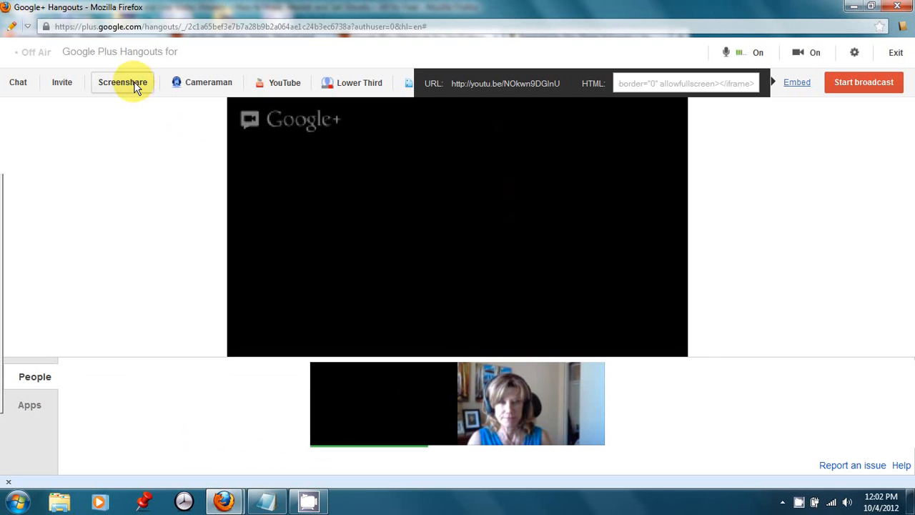
pyautogui.moveTo(139, 89)
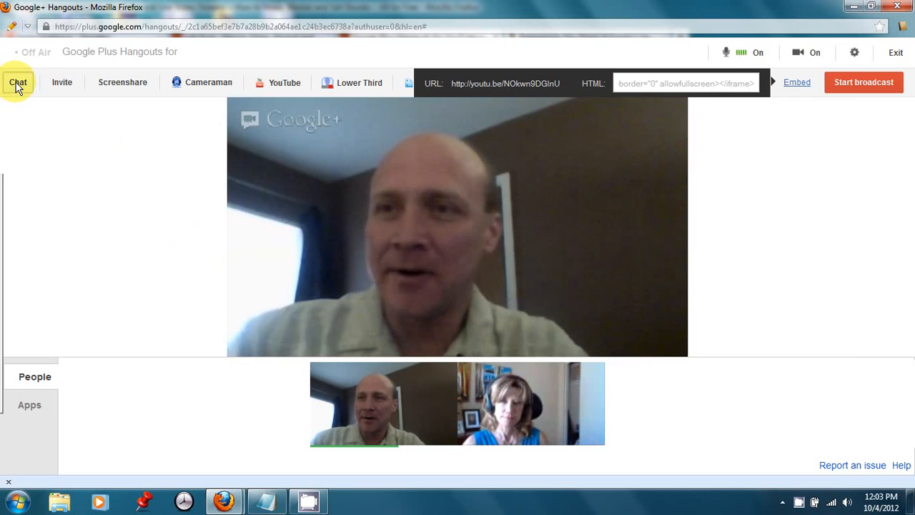
# - Send 'hi' to the guest in group chat and bring the blog preview window forward
pyautogui.click(18, 81)
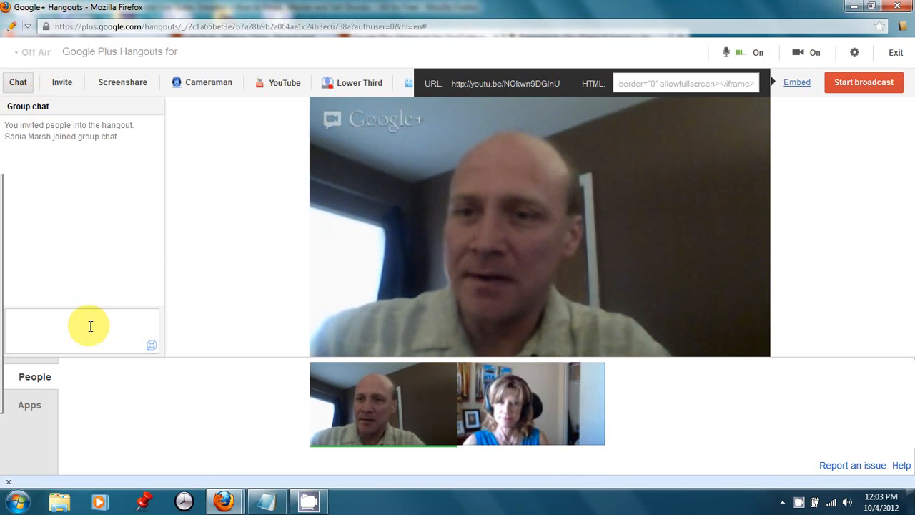
pyautogui.write('hi')
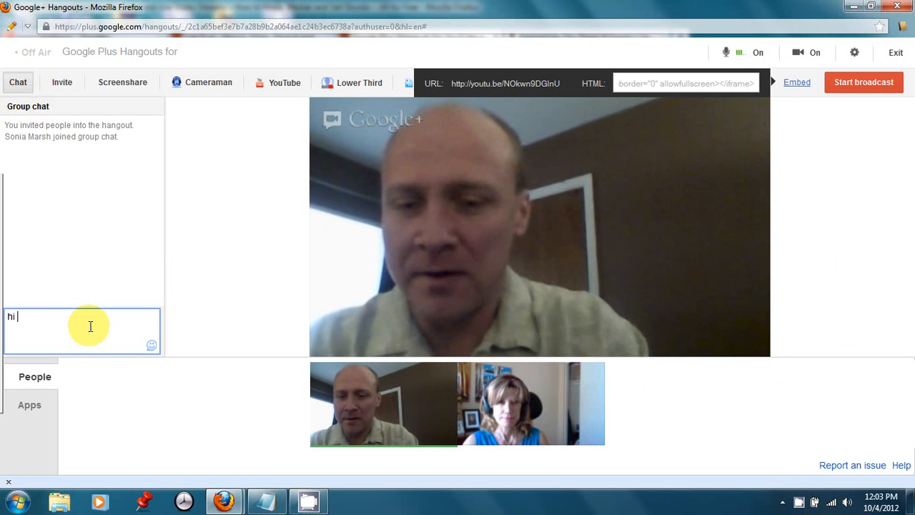
pyautogui.press('Return')
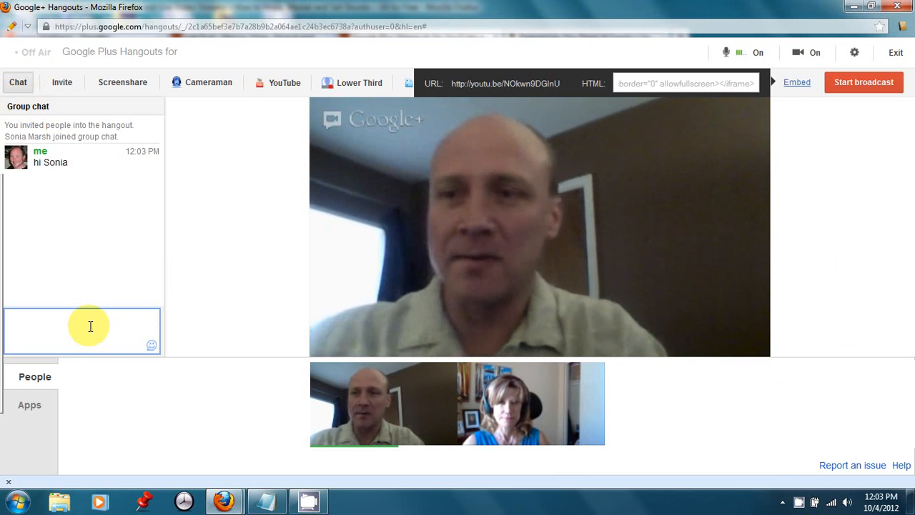
pyautogui.click(415, 38)
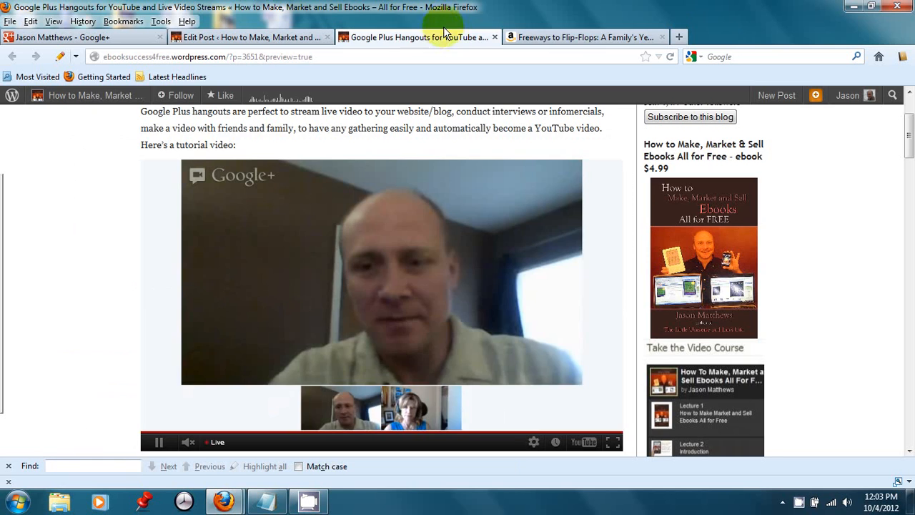
# - Post the Amazon link to Freeways to Flip-Flops in chat and open the invite-others panel
pyautogui.click(583, 37)
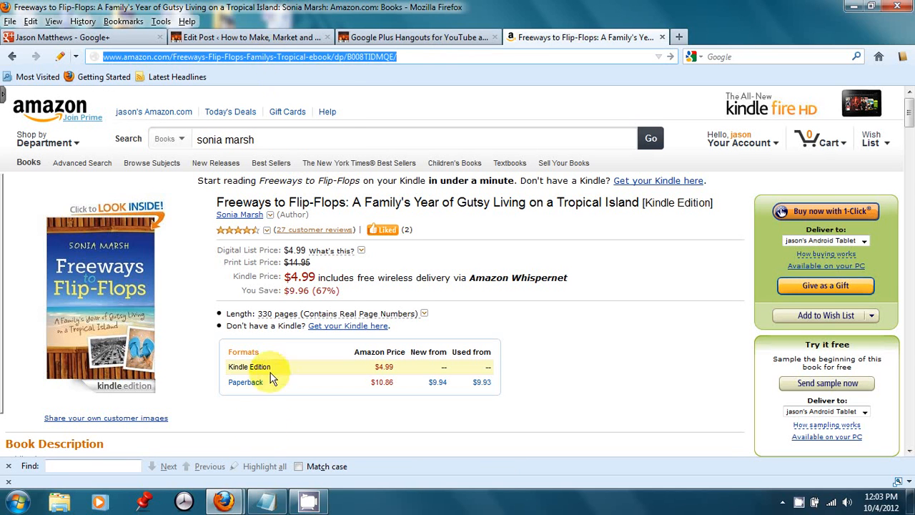
pyautogui.moveTo(224, 501)
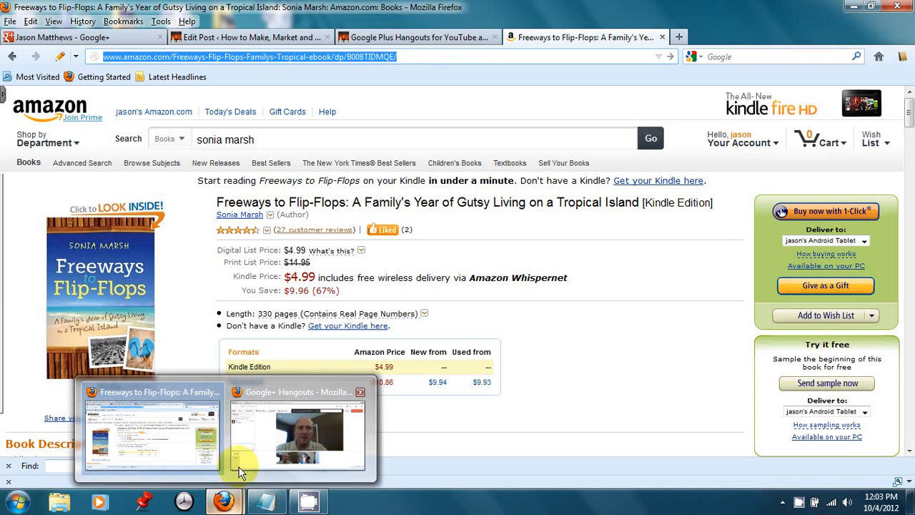
pyautogui.click(297, 432)
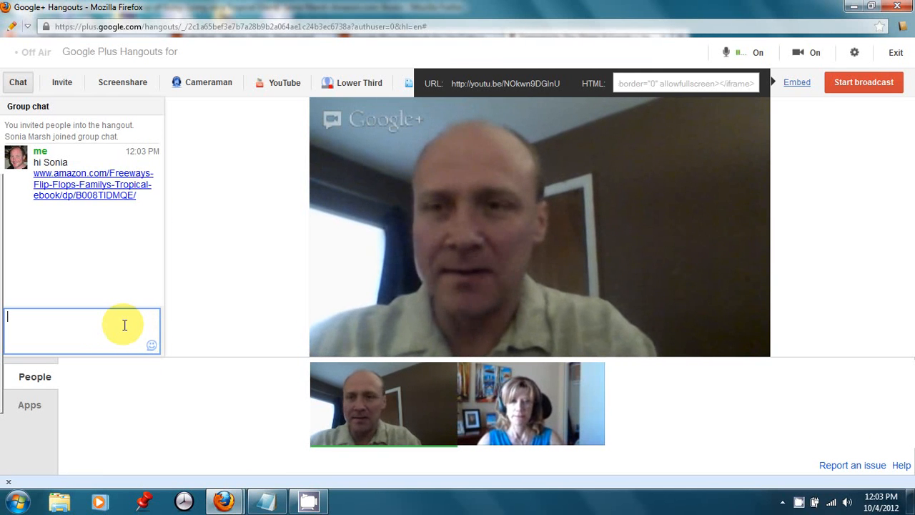
pyautogui.moveTo(111, 184)
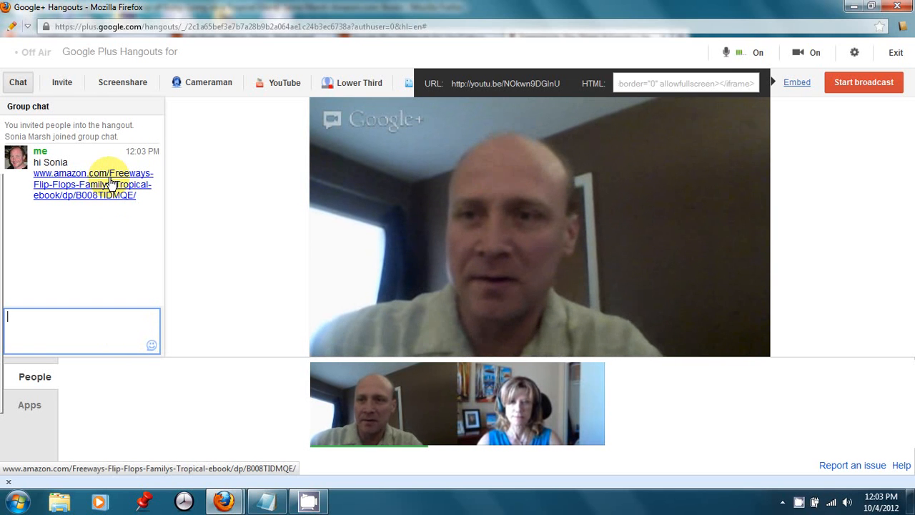
pyautogui.moveTo(80, 122)
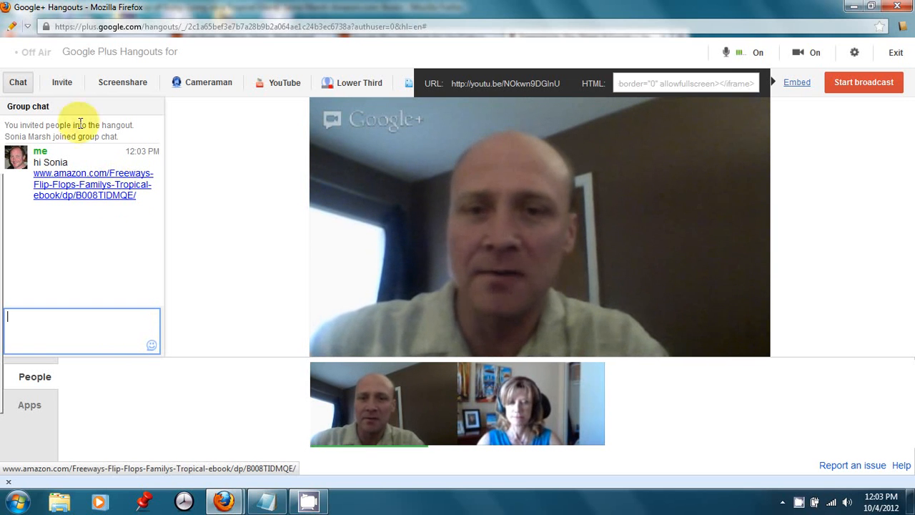
pyautogui.click(62, 82)
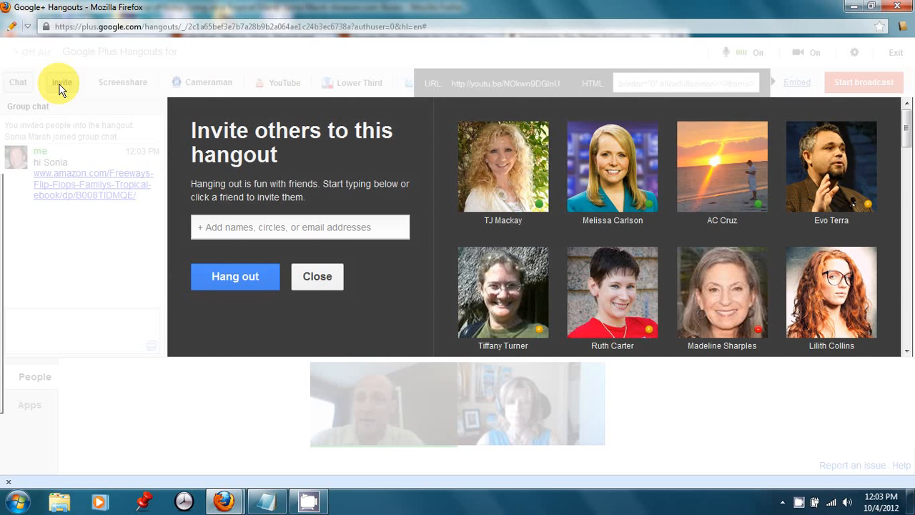
# - Close the Invite others dialog to return to the live video call
pyautogui.click(317, 276)
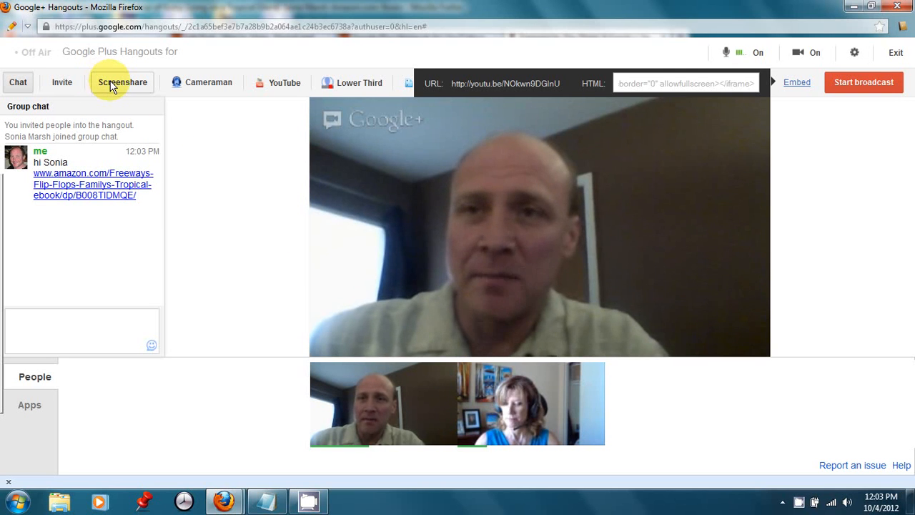
pyautogui.moveTo(202, 214)
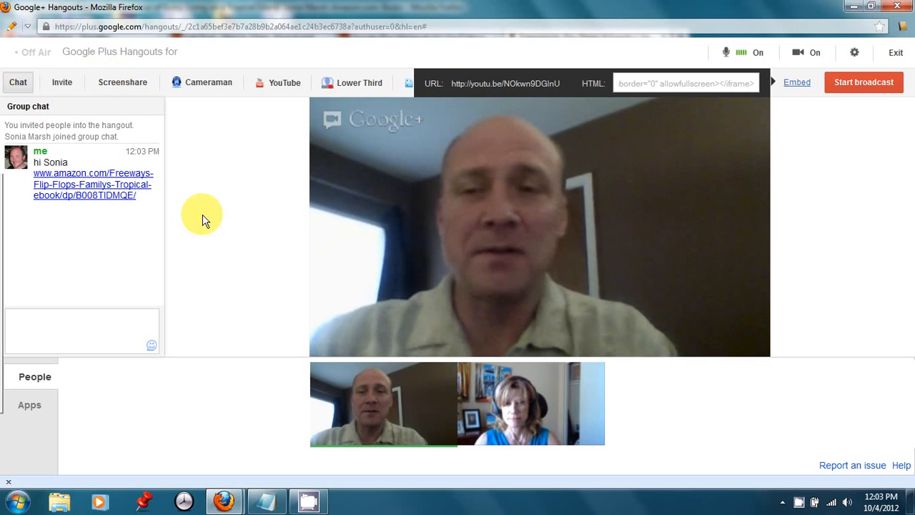
pyautogui.moveTo(810, 213)
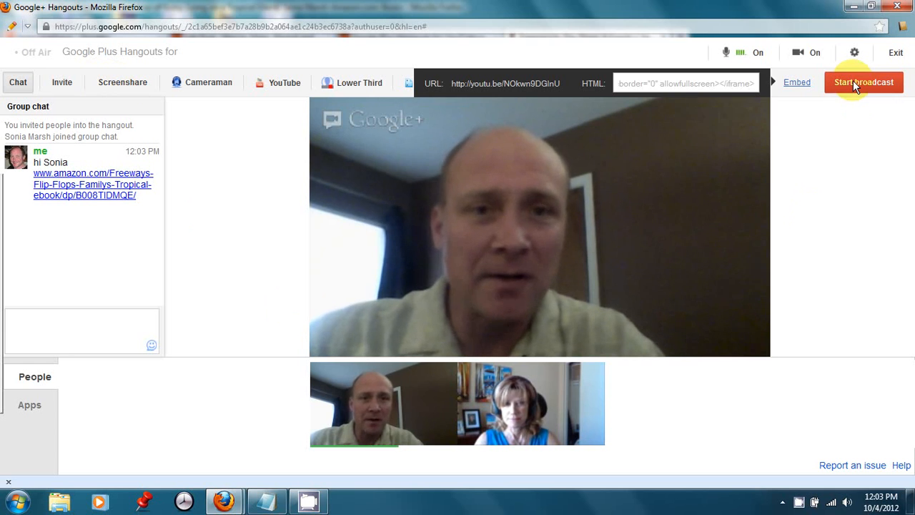
# - Start the broadcast and confirm Broadcasting Publicly so the hangout goes On Air
pyautogui.click(864, 82)
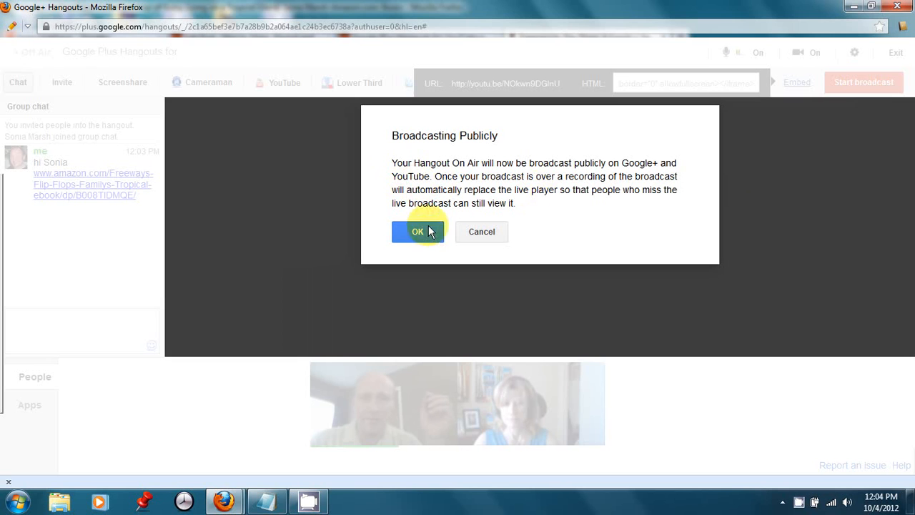
pyautogui.click(417, 230)
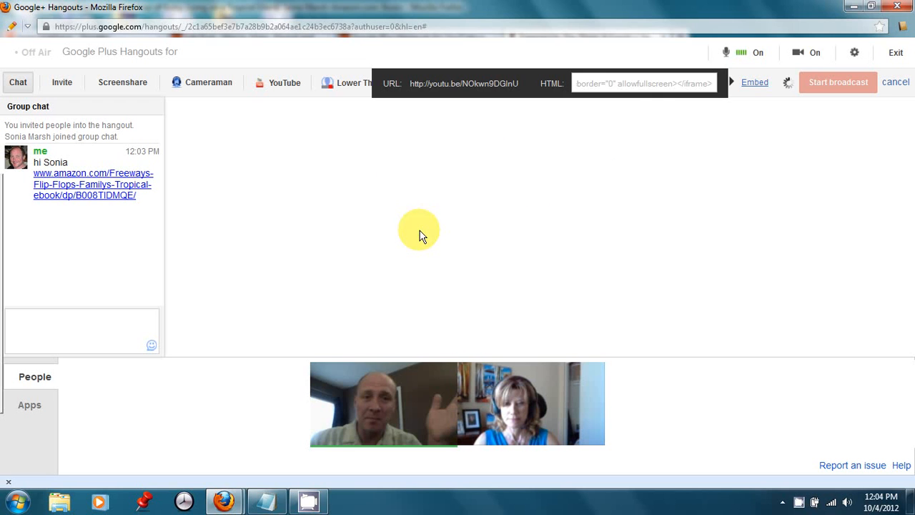
pyautogui.click(837, 82)
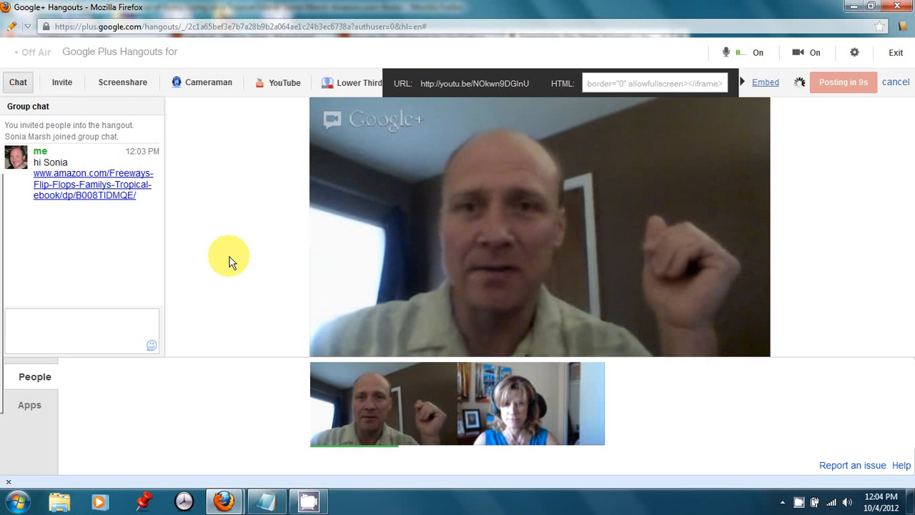
pyautogui.moveTo(804, 133)
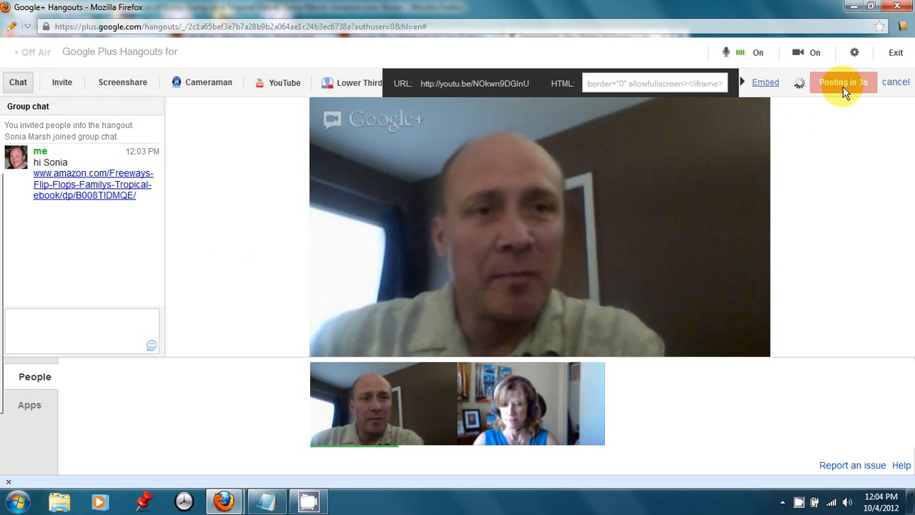
pyautogui.moveTo(839, 119)
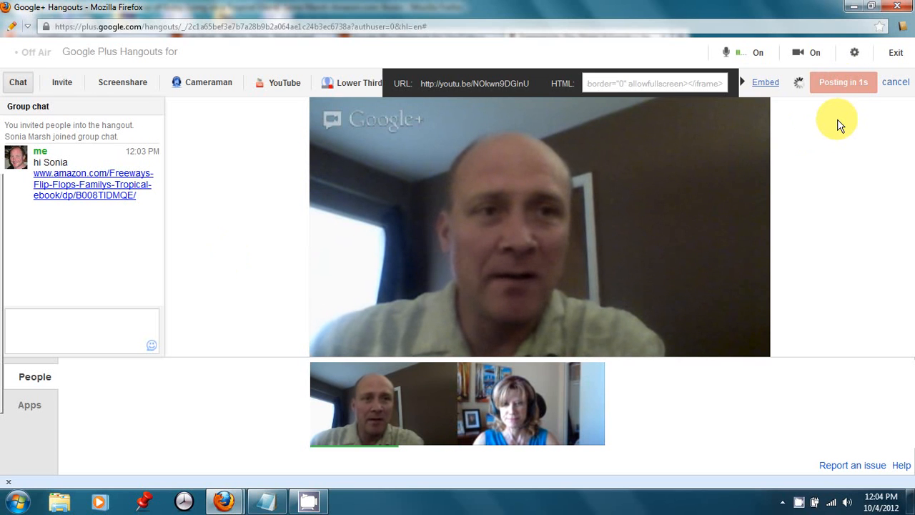
pyautogui.click(843, 81)
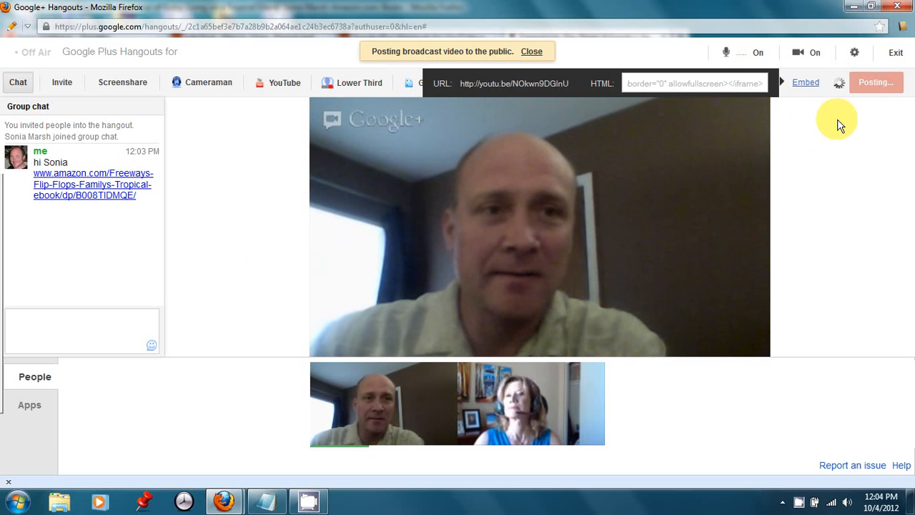
pyautogui.click(875, 82)
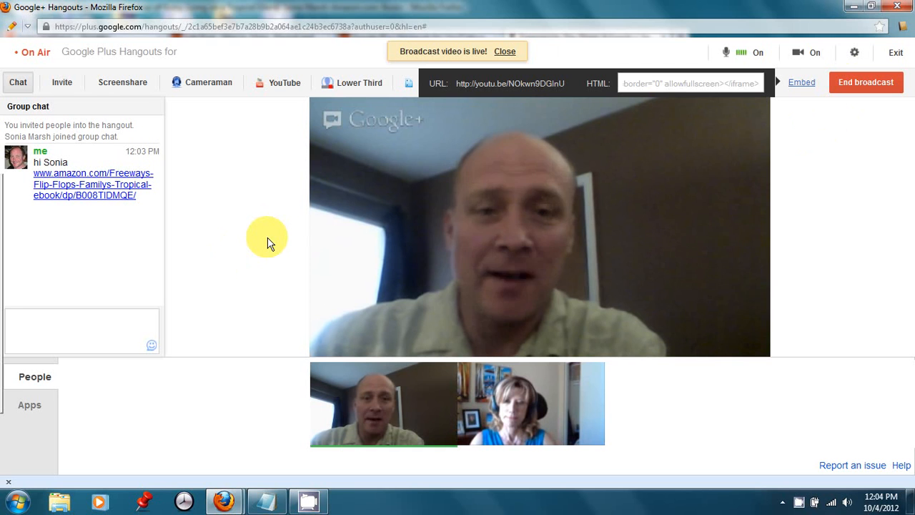
pyautogui.moveTo(252, 236)
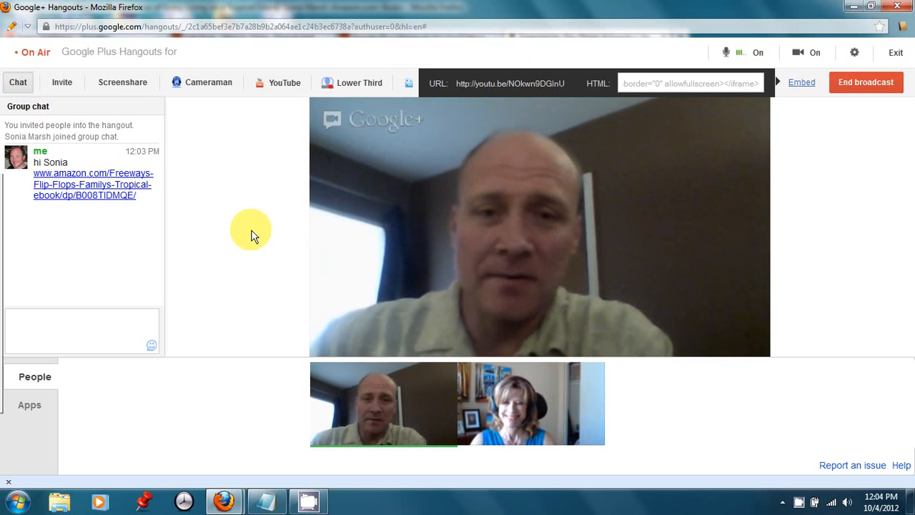
pyautogui.moveTo(245, 236)
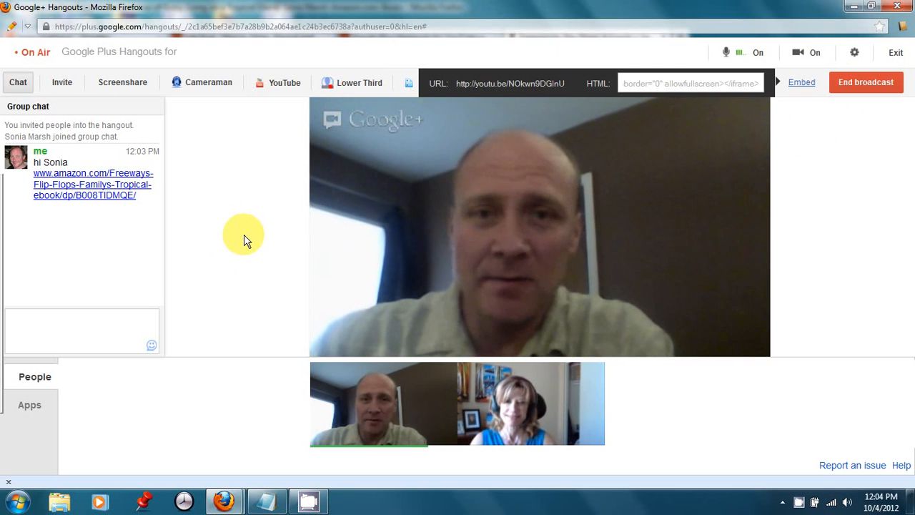
pyautogui.moveTo(235, 391)
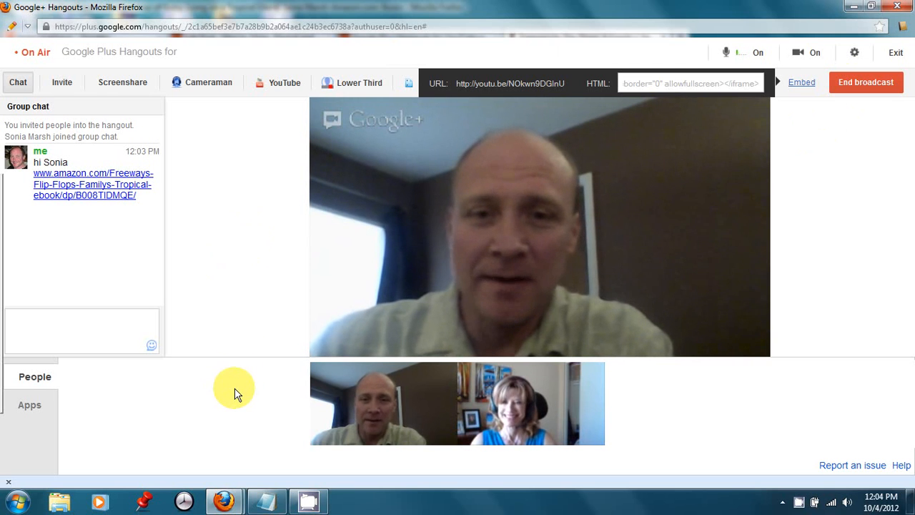
pyautogui.moveTo(504, 429)
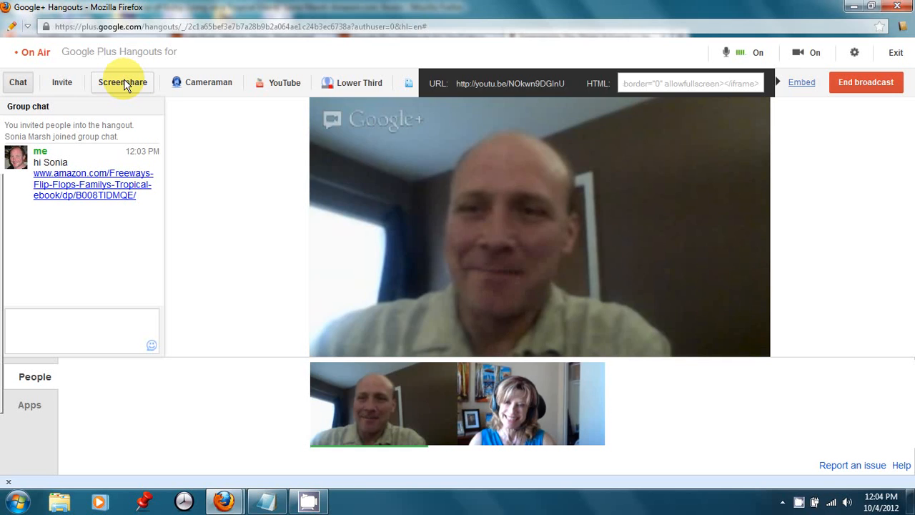
# - Share the browser window on air and load the Gutsy Living Contact page
pyautogui.click(122, 82)
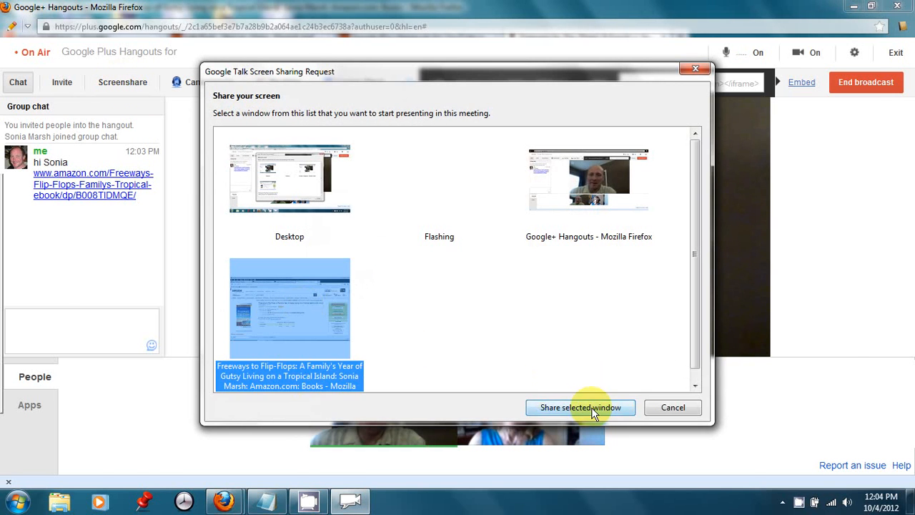
pyautogui.click(579, 407)
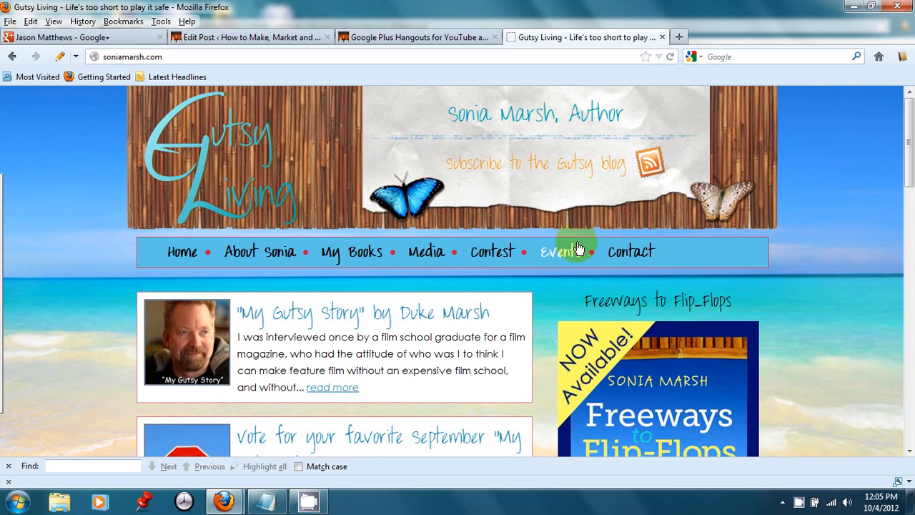
pyautogui.click(631, 251)
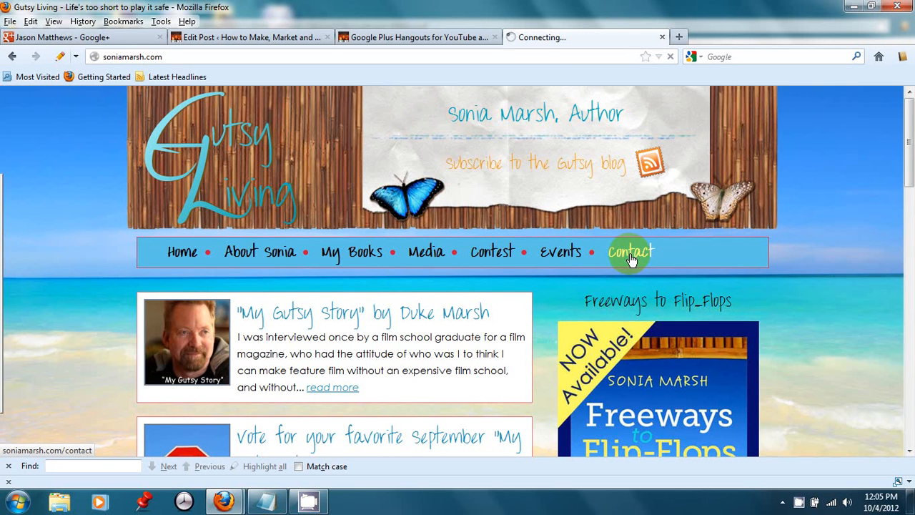
pyautogui.click(630, 252)
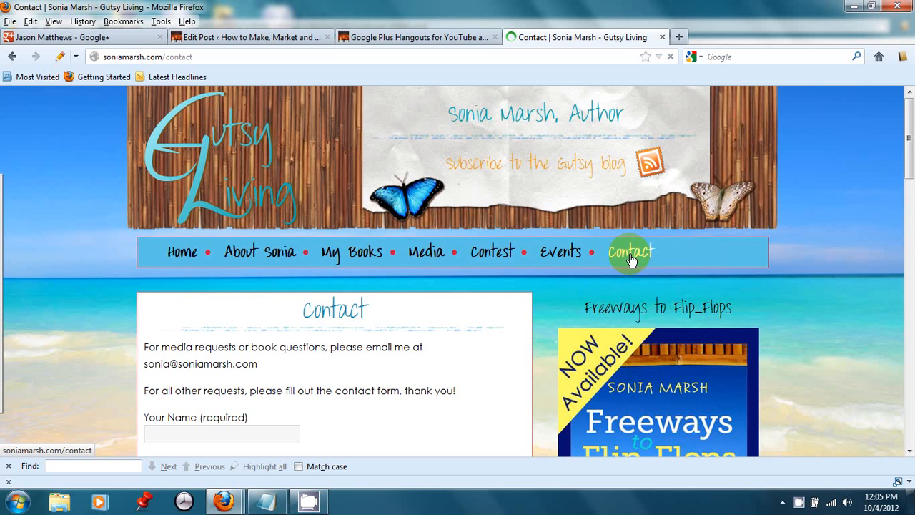
pyautogui.scroll(-3)
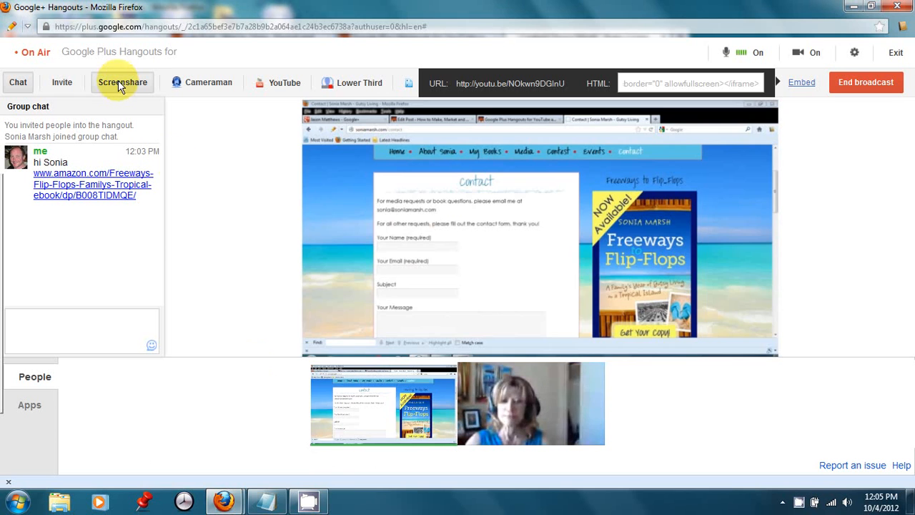
# - Stop screen sharing so the host's webcam becomes the main on-air video
pyautogui.click(122, 82)
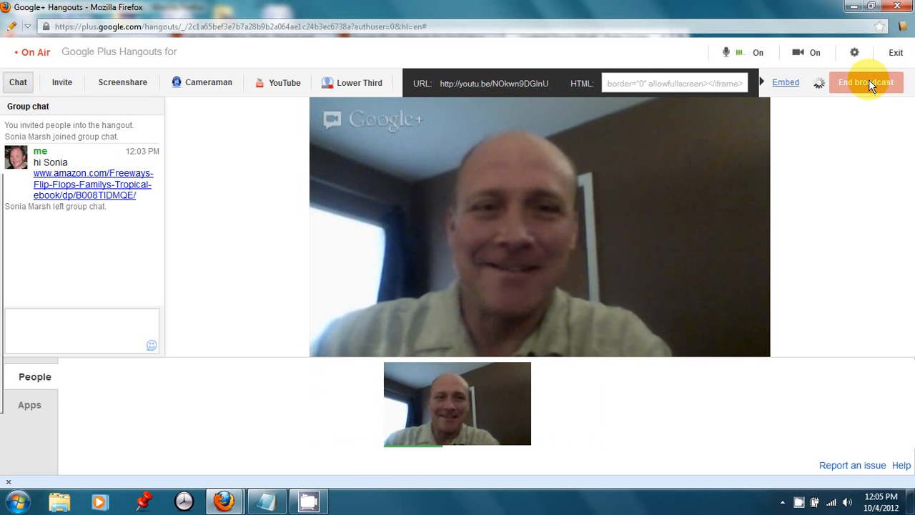
# - End the On Air broadcast, exit the hangout, and open YouTube's Video Manager uploads
pyautogui.click(866, 82)
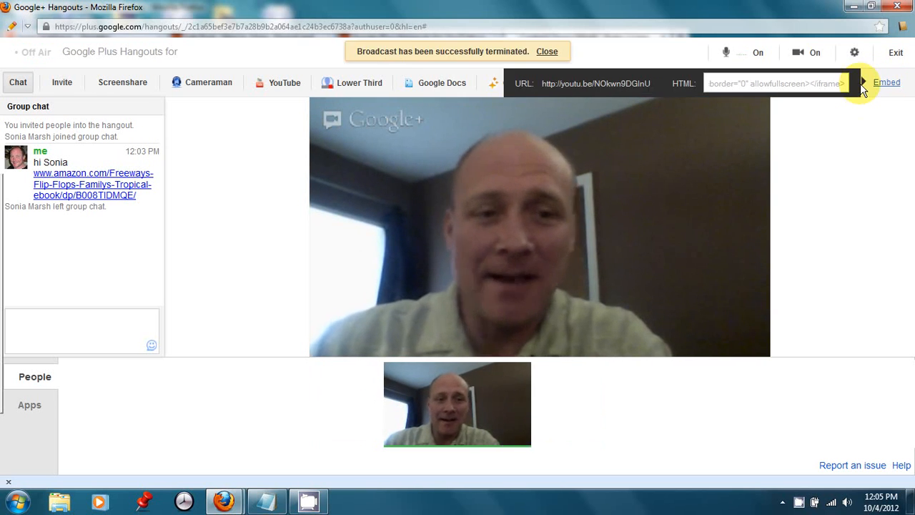
pyautogui.moveTo(799, 447)
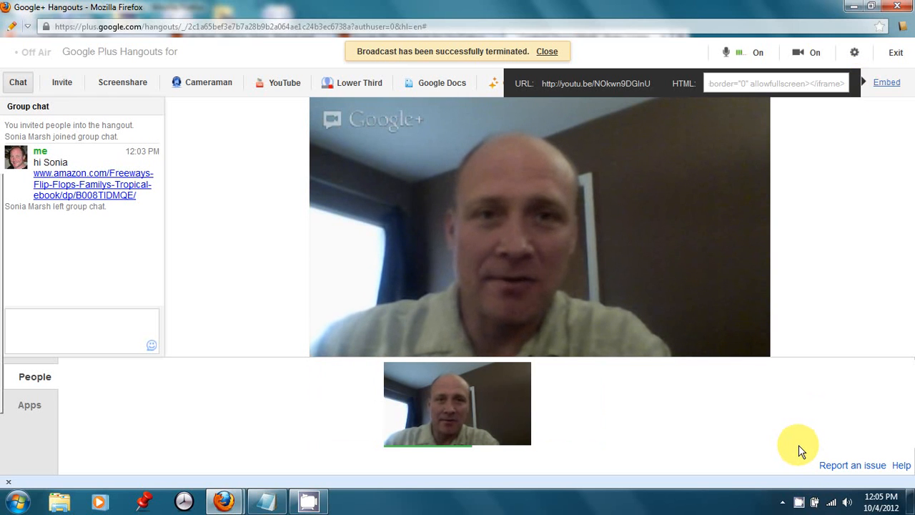
pyautogui.moveTo(793, 436)
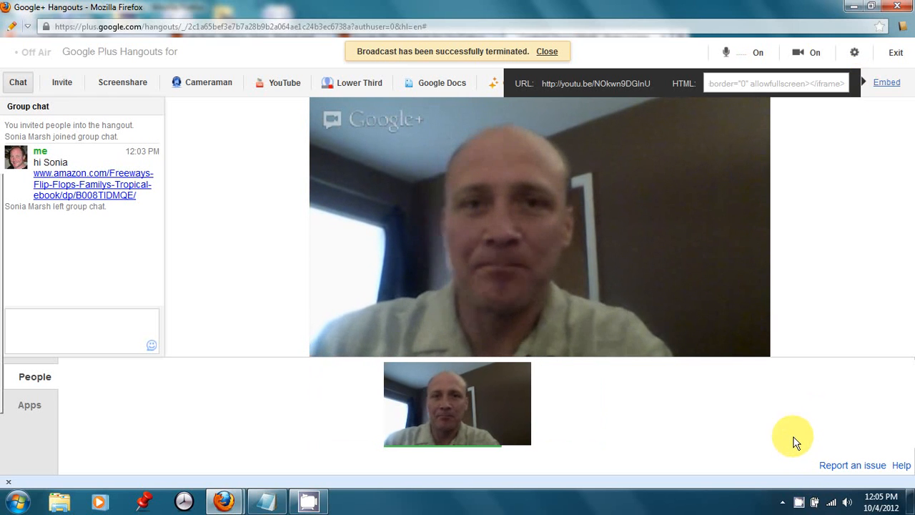
pyautogui.click(547, 51)
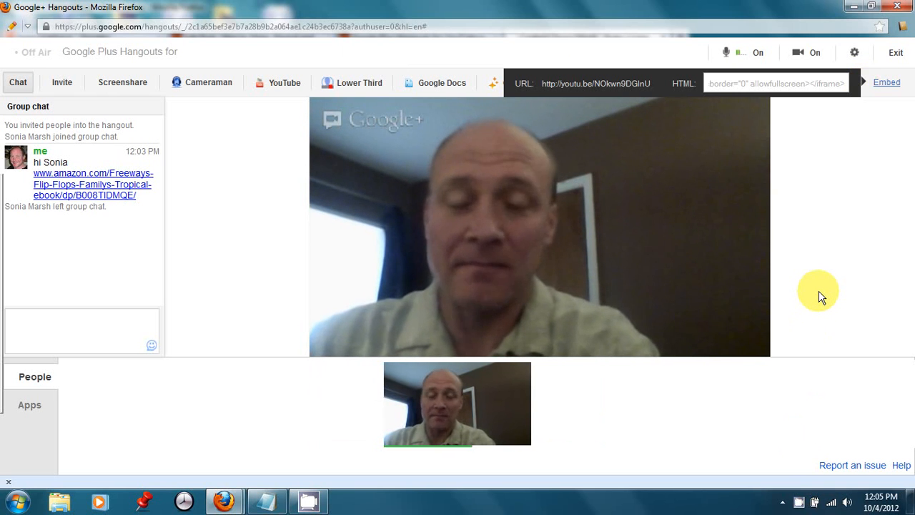
pyautogui.moveTo(733, 418)
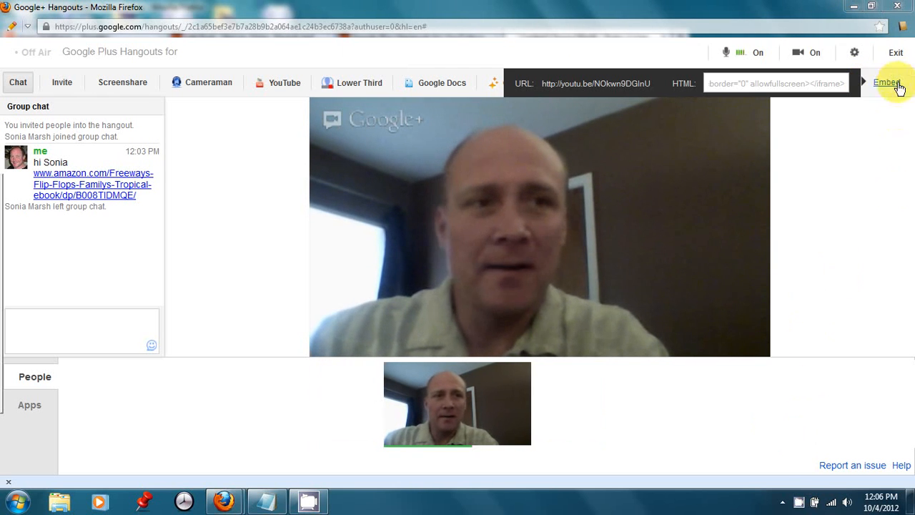
pyautogui.click(886, 82)
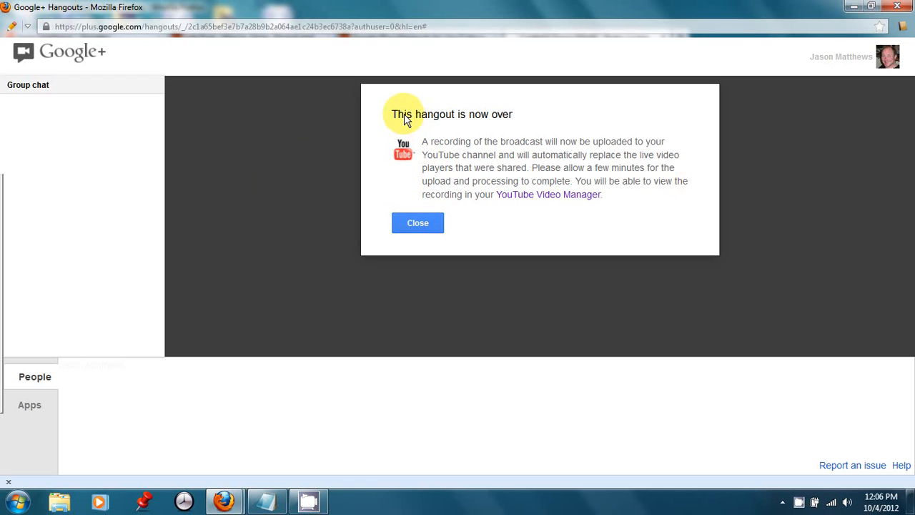
pyautogui.moveTo(468, 177)
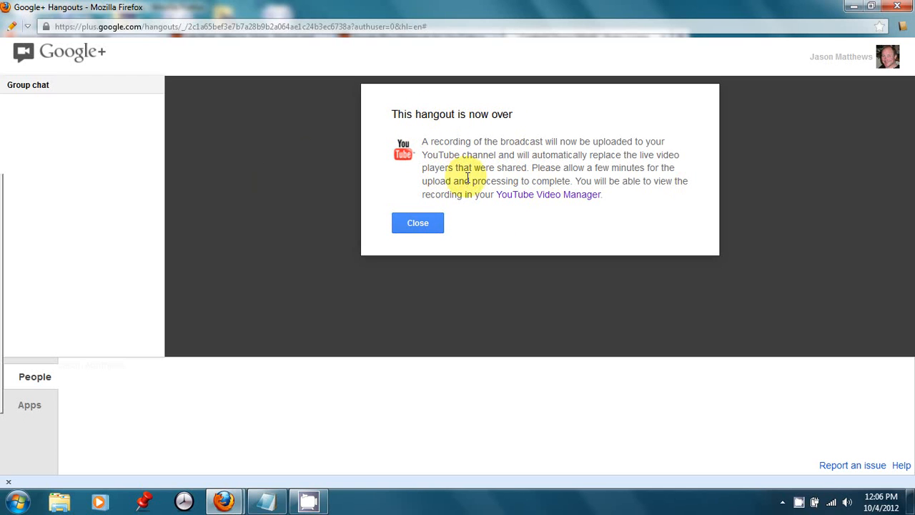
pyautogui.moveTo(539, 194)
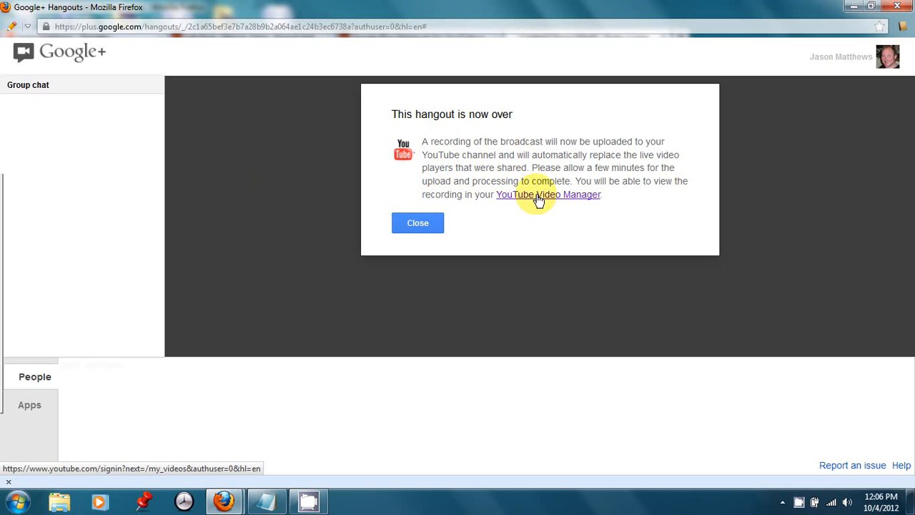
pyautogui.click(548, 193)
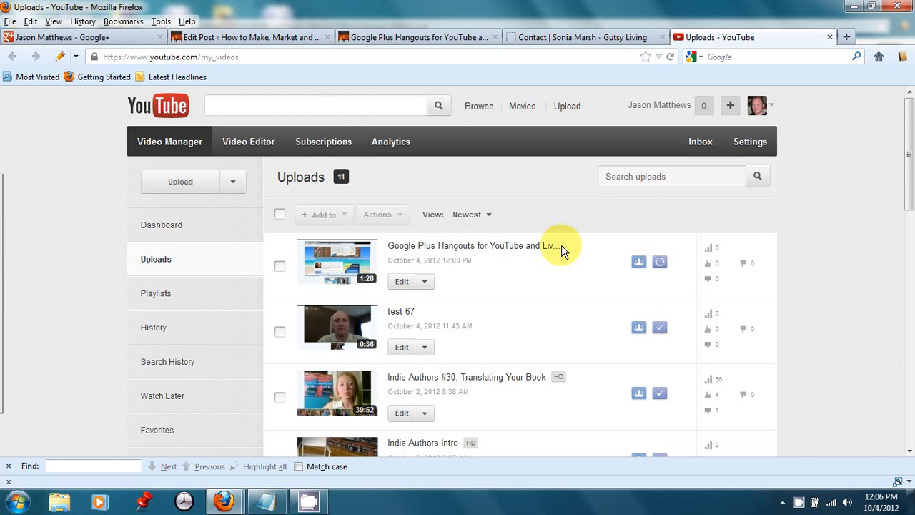
pyautogui.moveTo(636, 215)
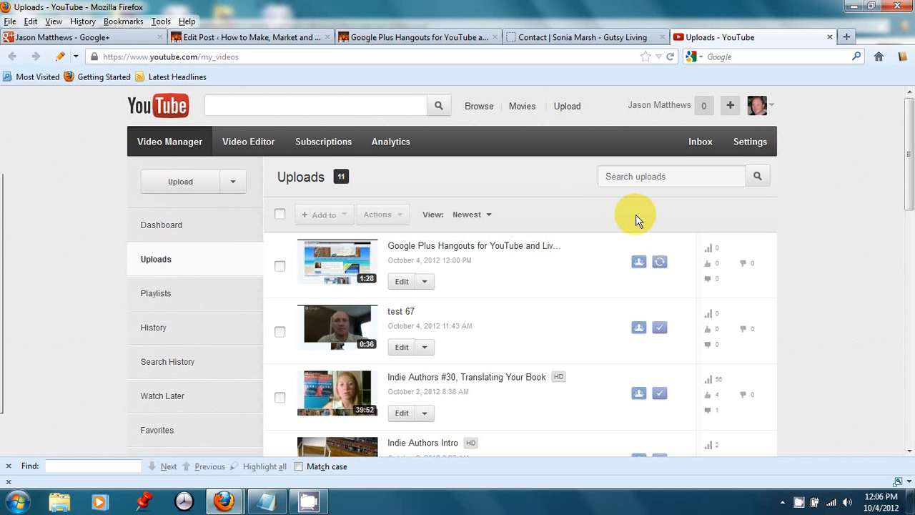
pyautogui.moveTo(595, 211)
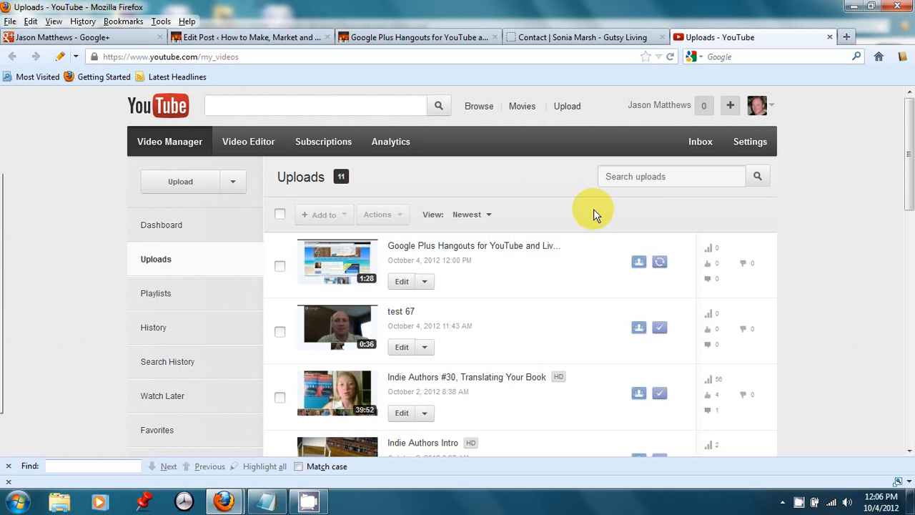
pyautogui.moveTo(474, 245)
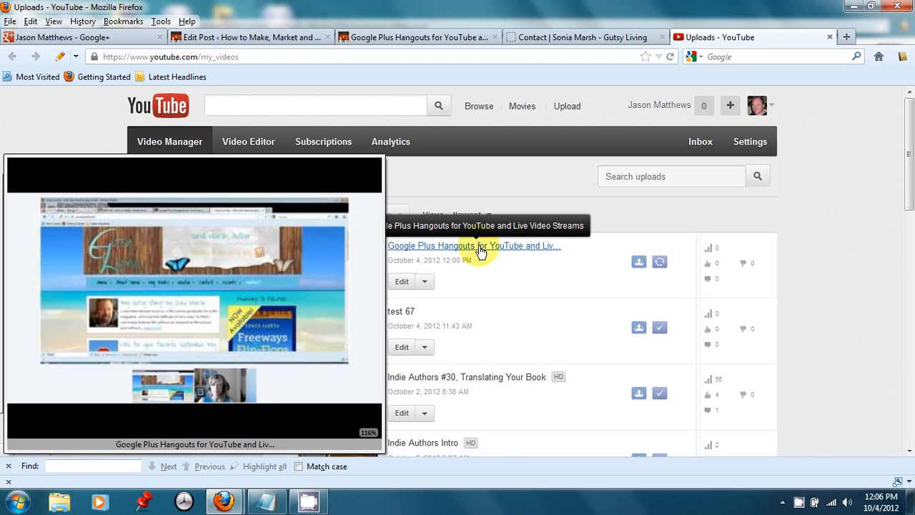
pyautogui.click(474, 245)
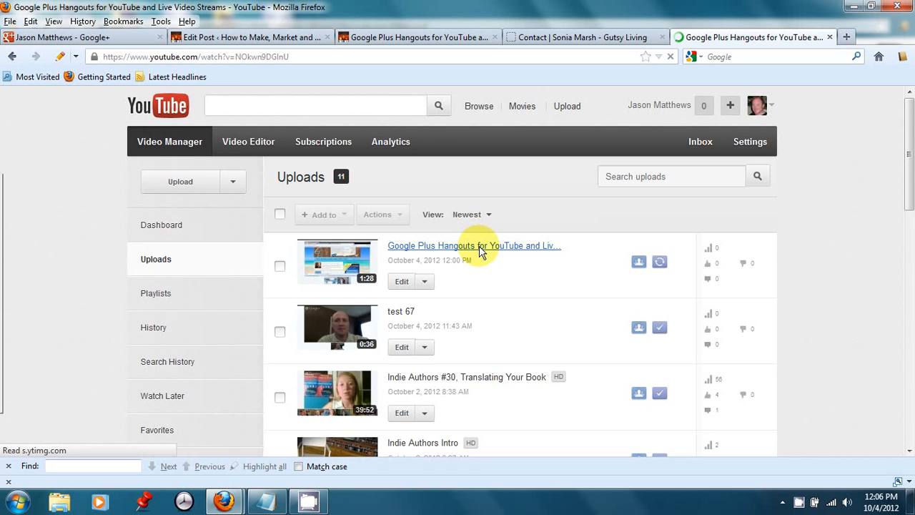
pyautogui.click(473, 245)
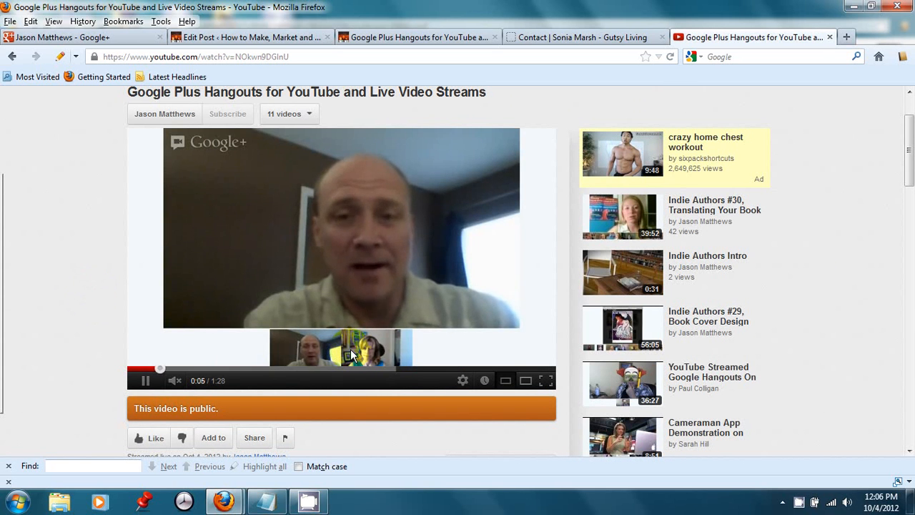
pyautogui.scroll(-3)
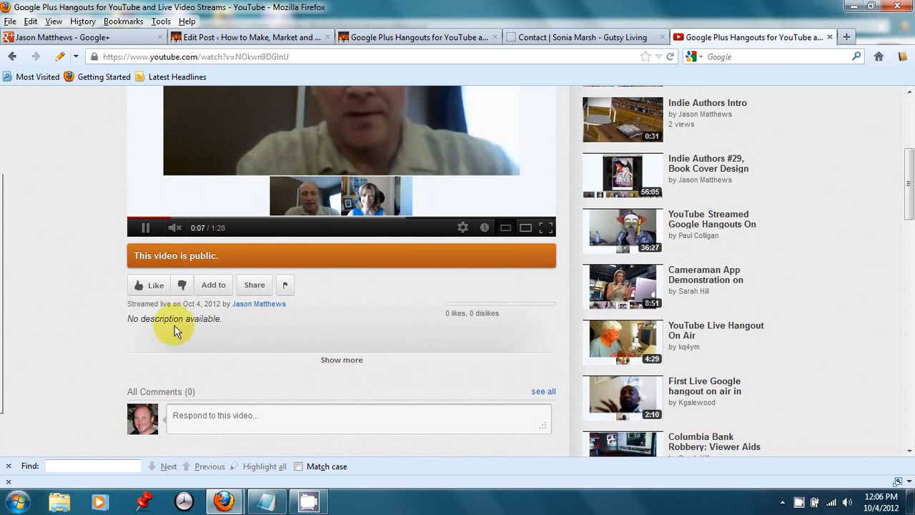
pyautogui.scroll(3)
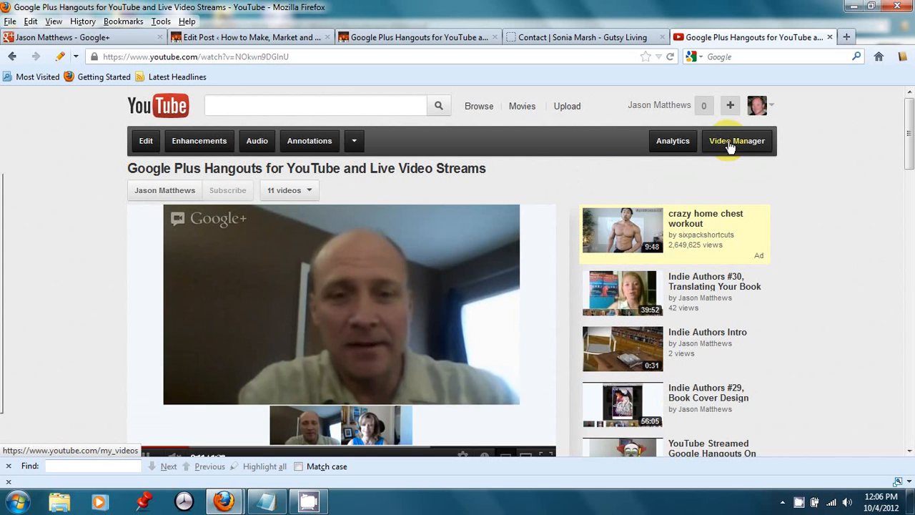
pyautogui.click(736, 141)
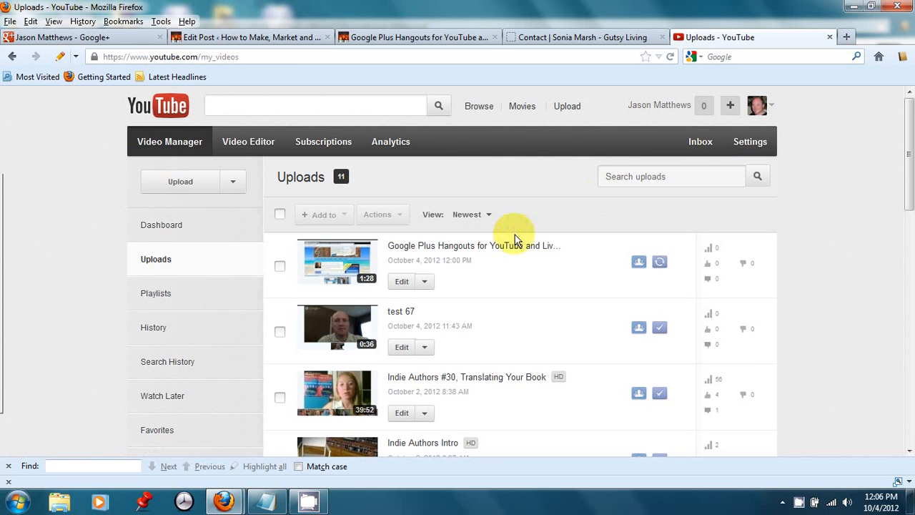
pyautogui.click(401, 281)
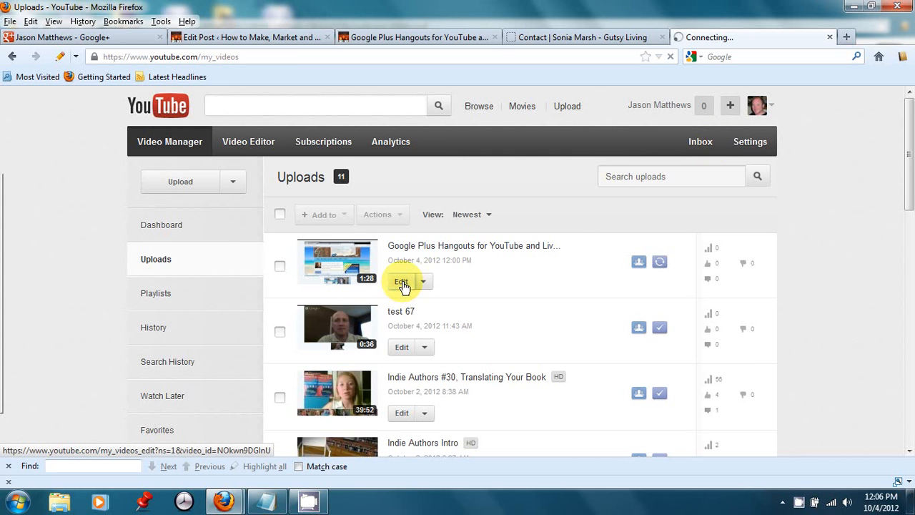
# - Set a new thumbnail frame, add the indie-author description and tags, and save
pyautogui.click(401, 281)
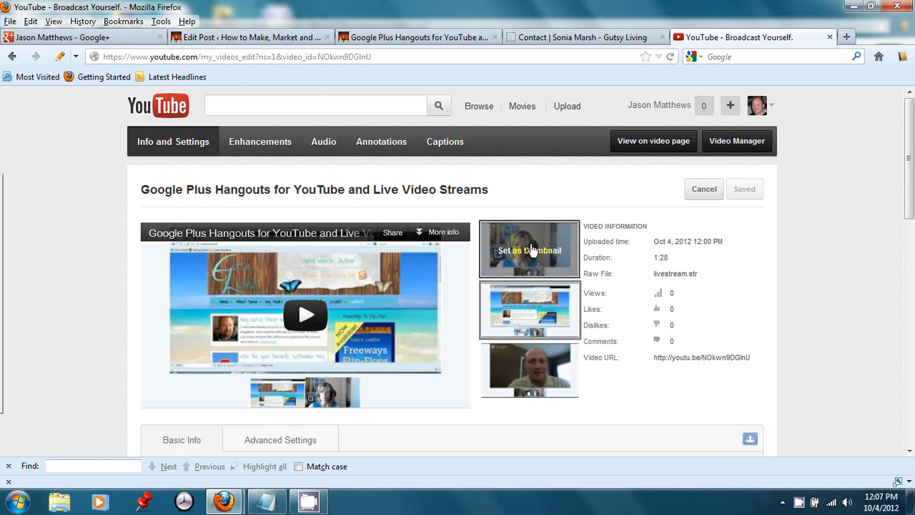
pyautogui.click(529, 248)
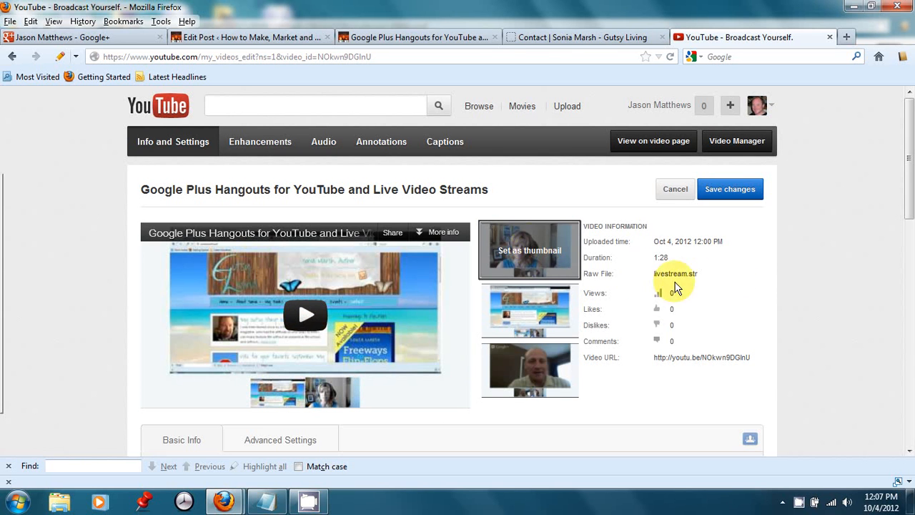
pyautogui.scroll(-3)
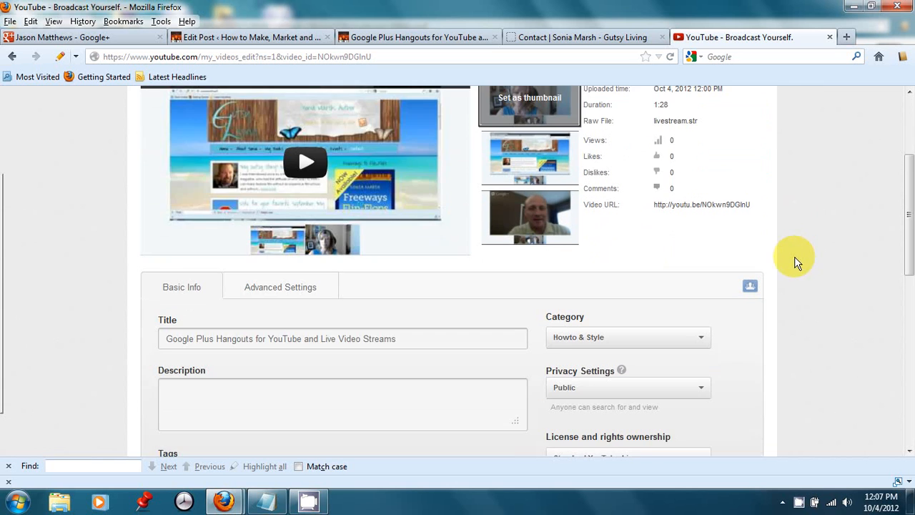
pyautogui.scroll(-3)
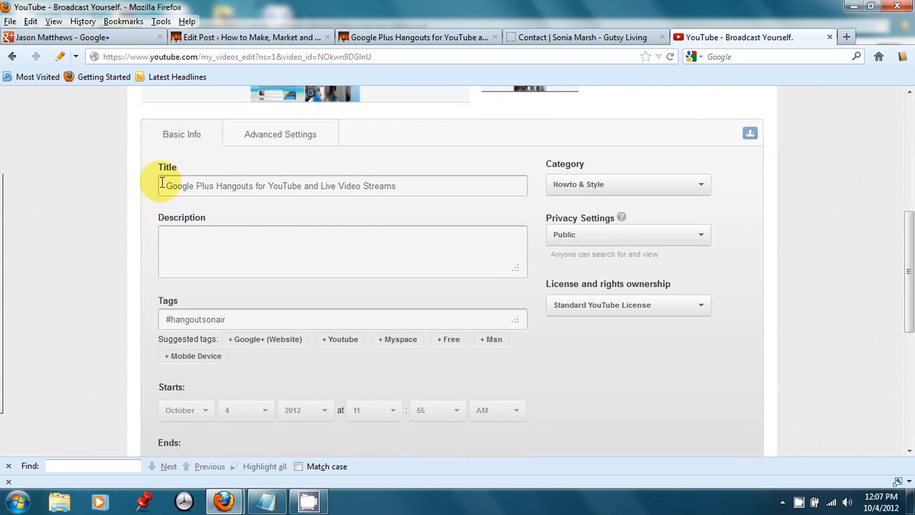
pyautogui.scroll(-3)
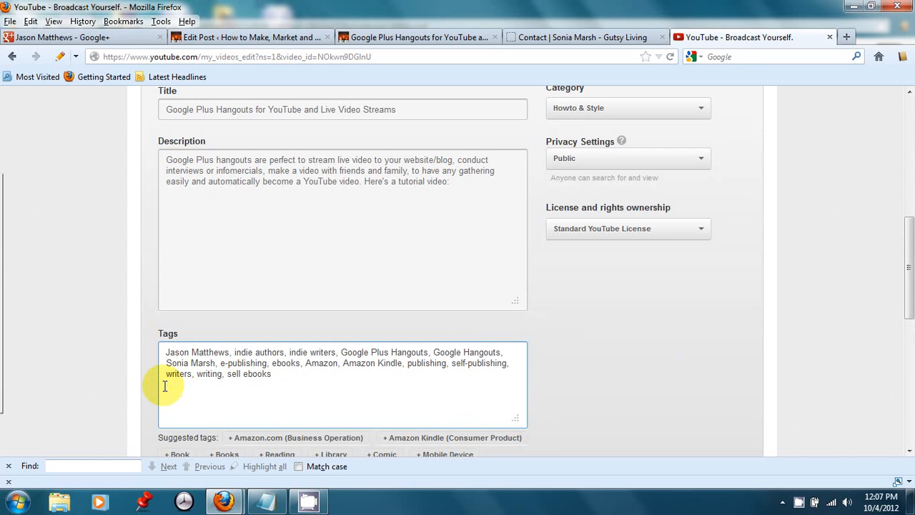
pyautogui.scroll(3)
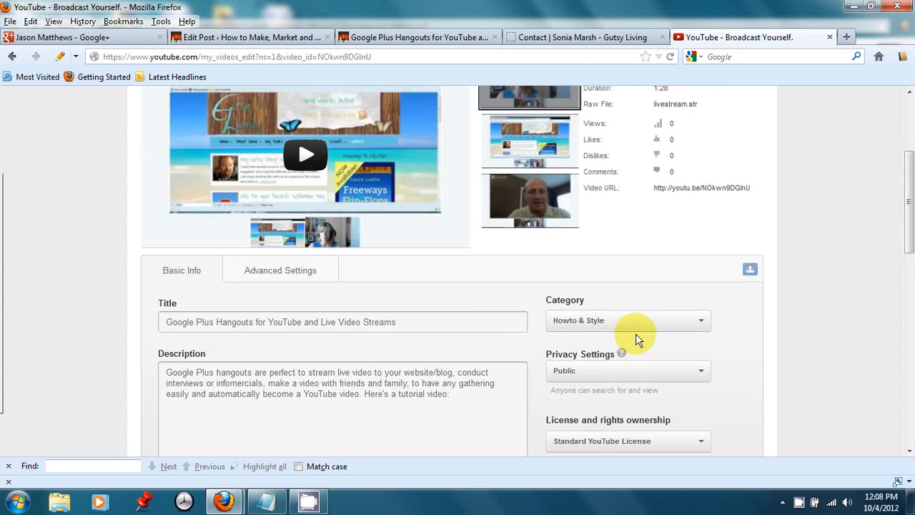
pyautogui.scroll(3)
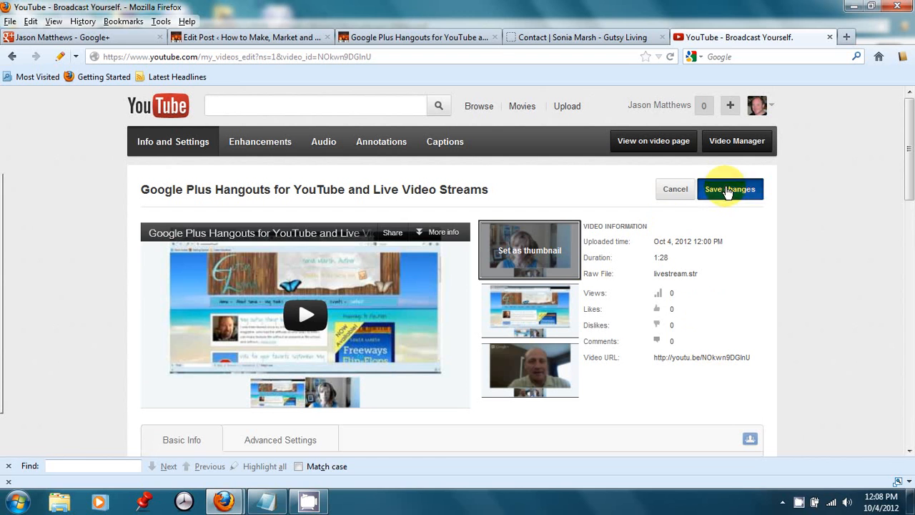
pyautogui.click(730, 189)
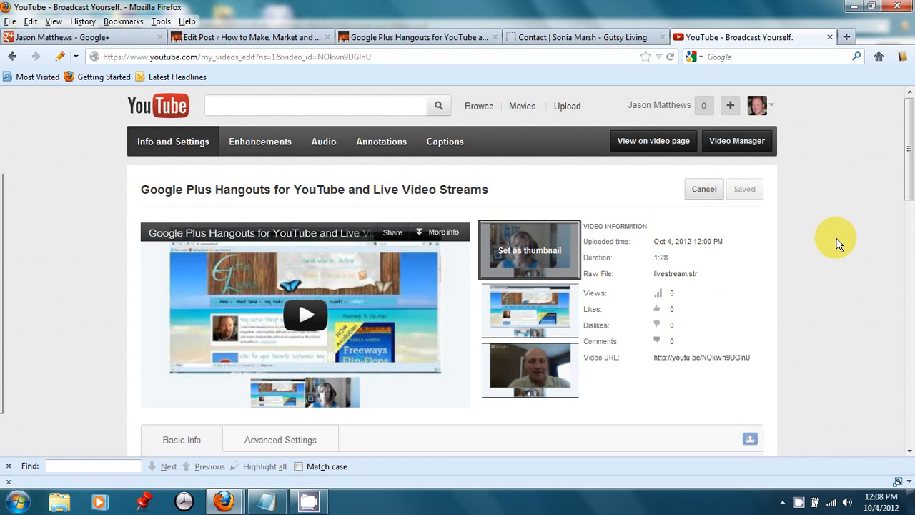
pyautogui.moveTo(221, 252)
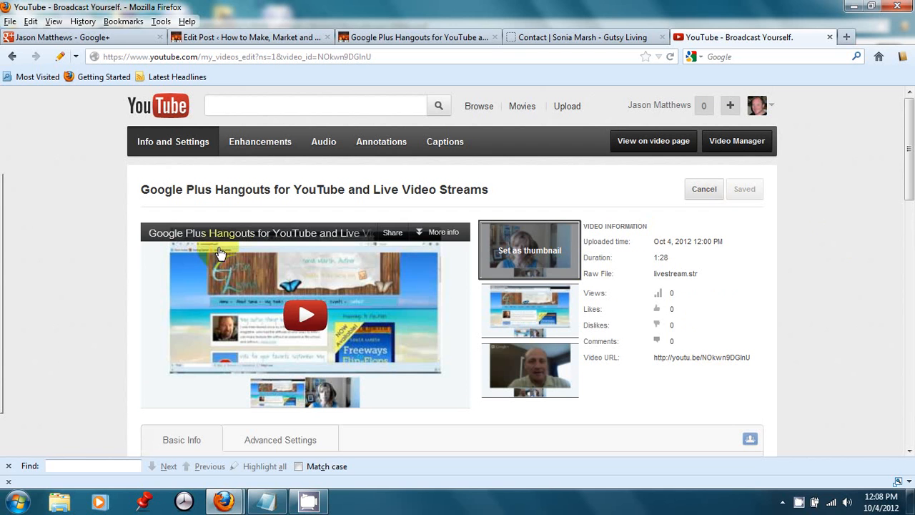
pyautogui.moveTo(435, 53)
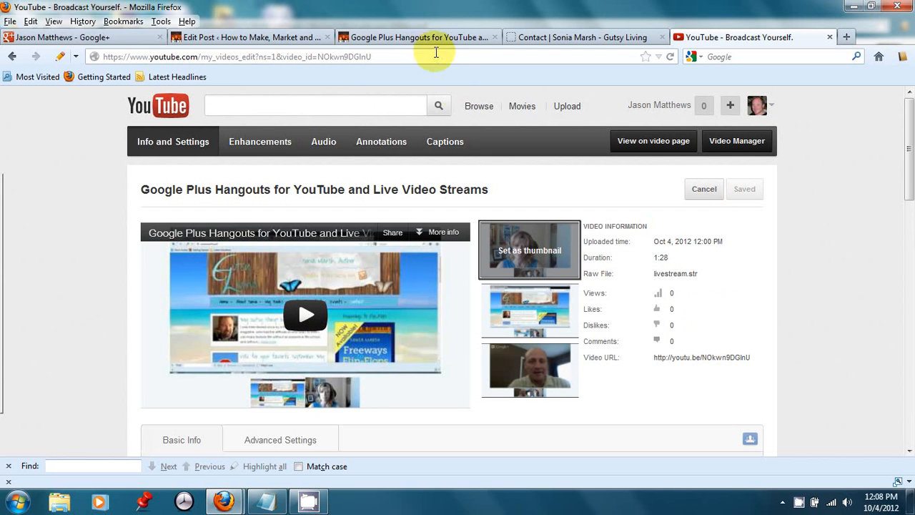
pyautogui.moveTo(497, 89)
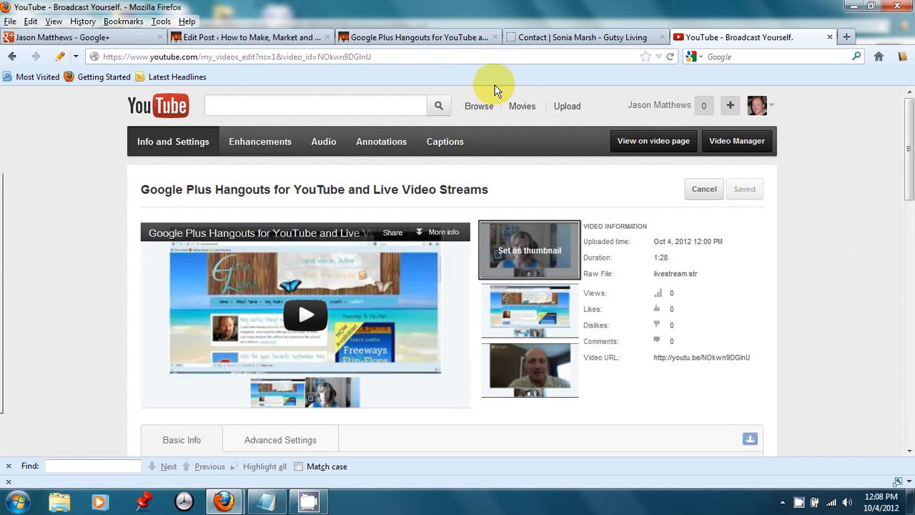
pyautogui.moveTo(493, 85)
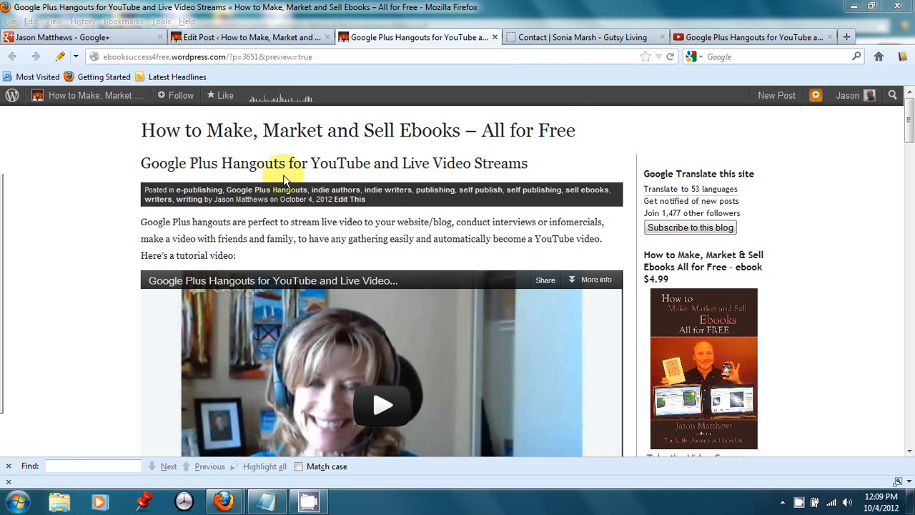
pyautogui.moveTo(886, 179)
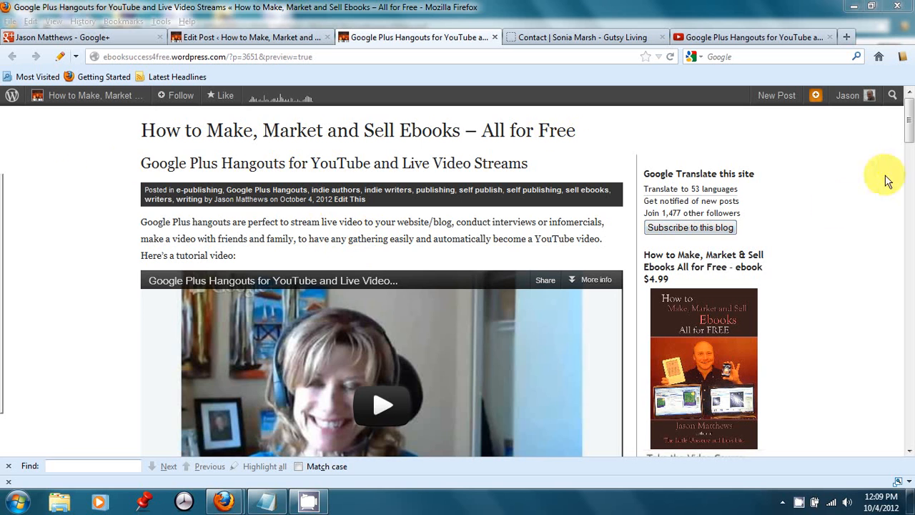
# - Review the embedded hangout video in the blog post preview and dismiss the camera notice
pyautogui.scroll(-3)
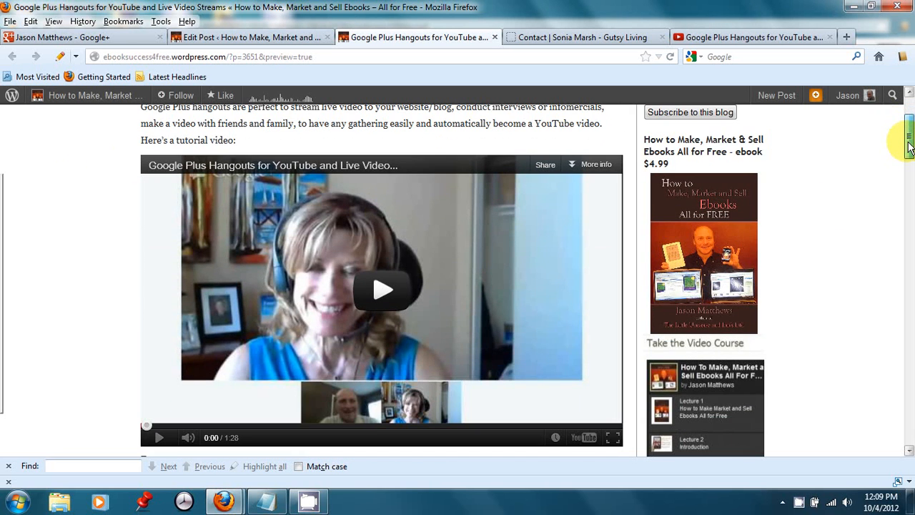
pyautogui.scroll(3)
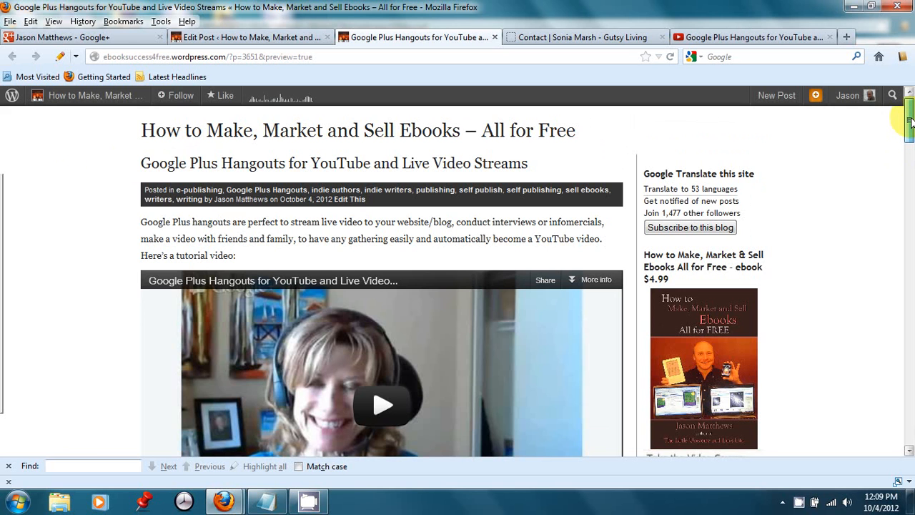
pyautogui.scroll(-3)
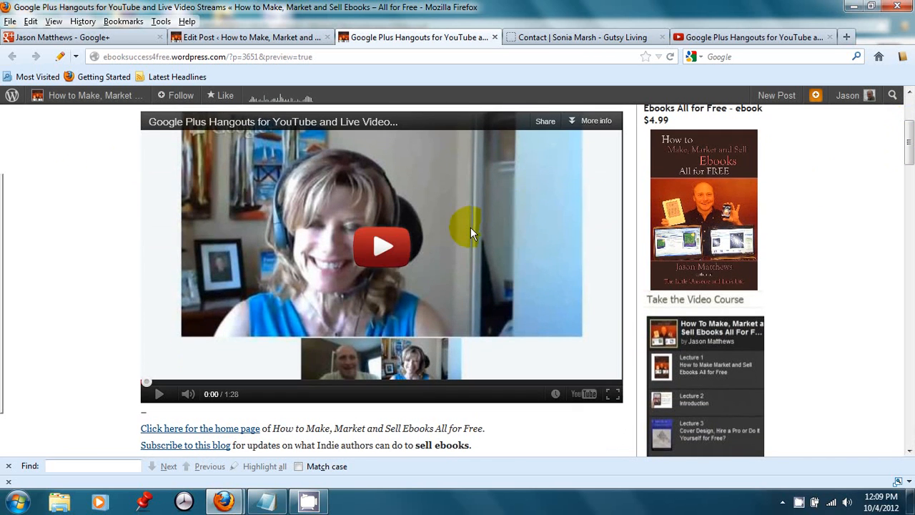
pyautogui.moveTo(382, 320)
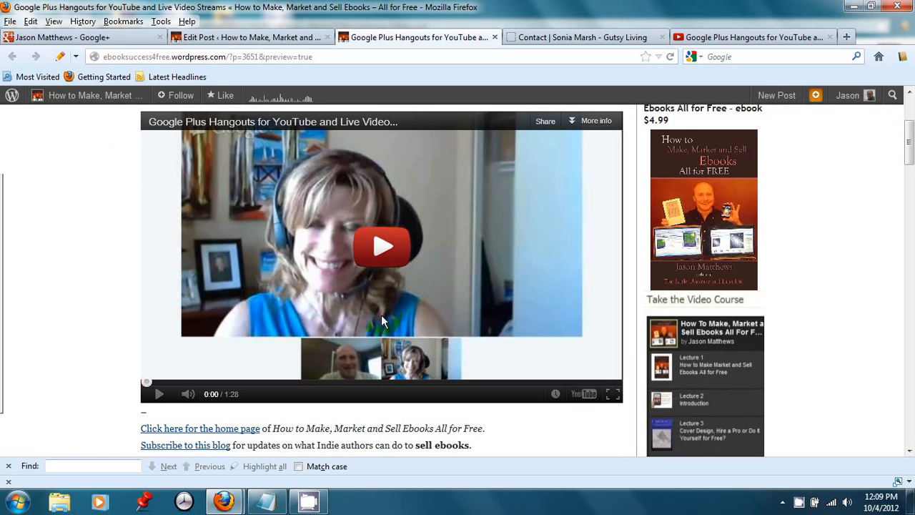
pyautogui.moveTo(241, 360)
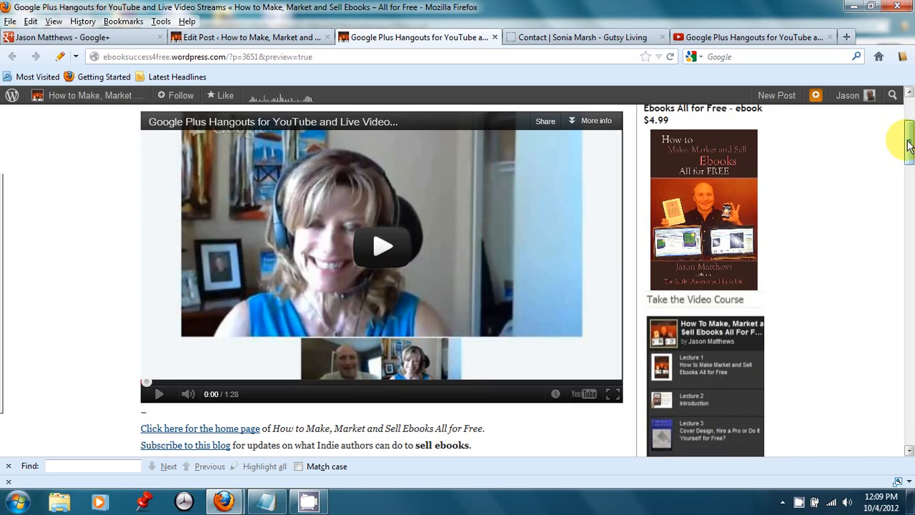
pyautogui.scroll(3)
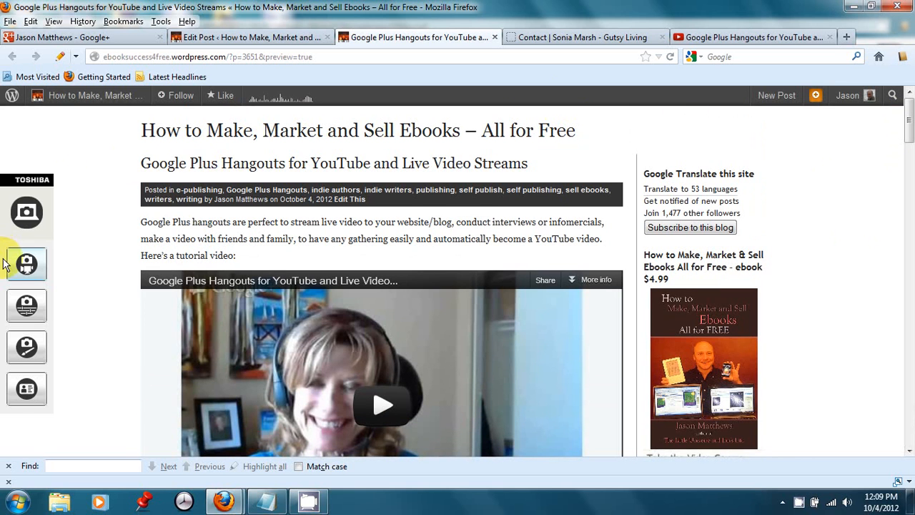
pyautogui.click(26, 264)
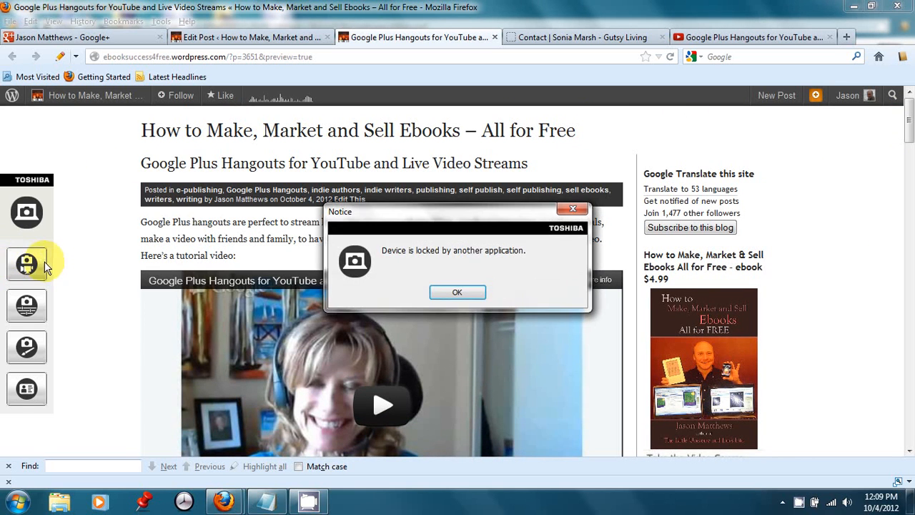
pyautogui.click(457, 292)
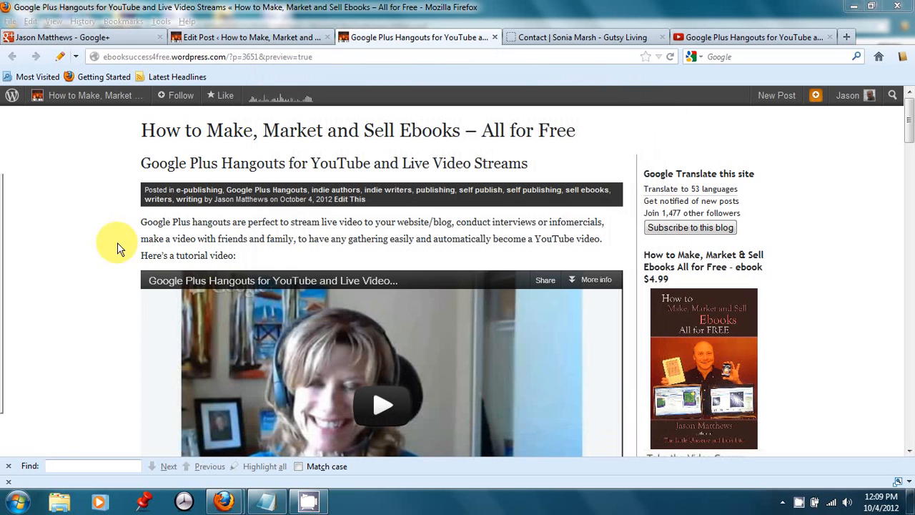
pyautogui.moveTo(75, 247)
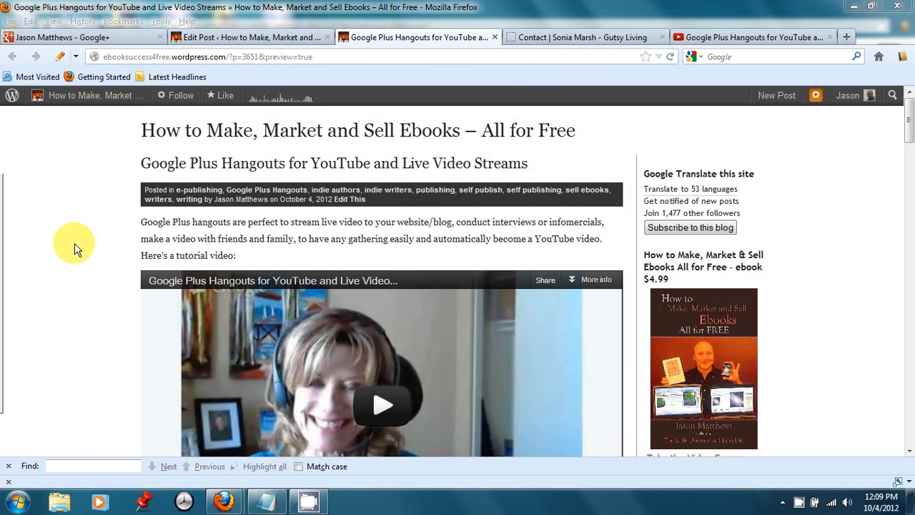
pyautogui.moveTo(879, 239)
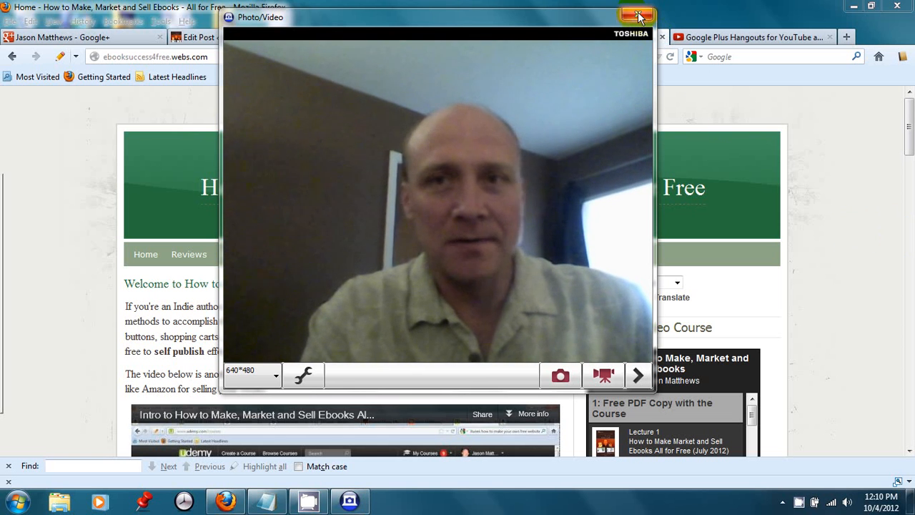
# - Close the Toshiba webcam window and load the Webs ebook site's Contact page
pyautogui.click(650, 16)
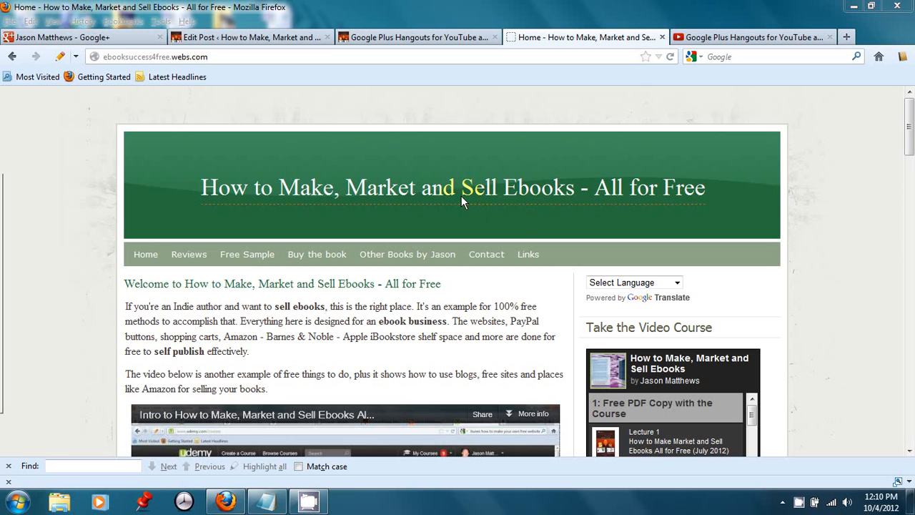
pyautogui.moveTo(204, 89)
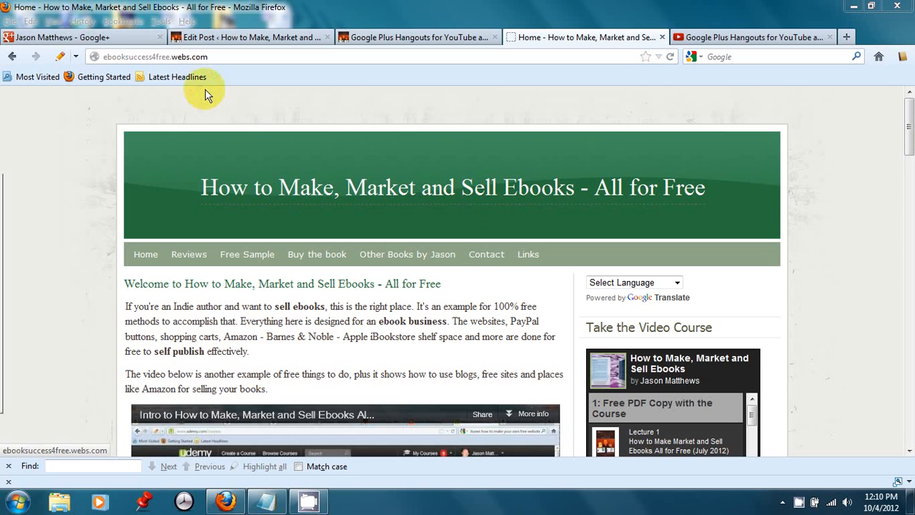
pyautogui.moveTo(164, 61)
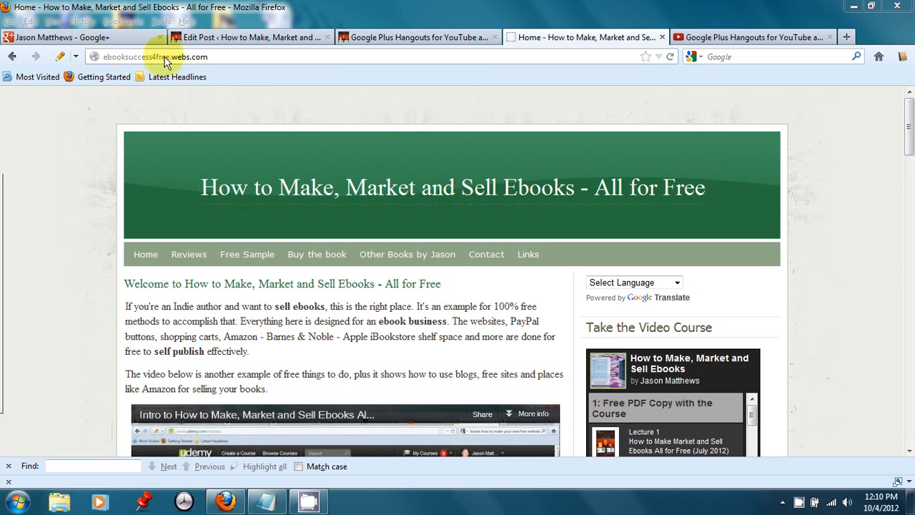
pyautogui.moveTo(429, 191)
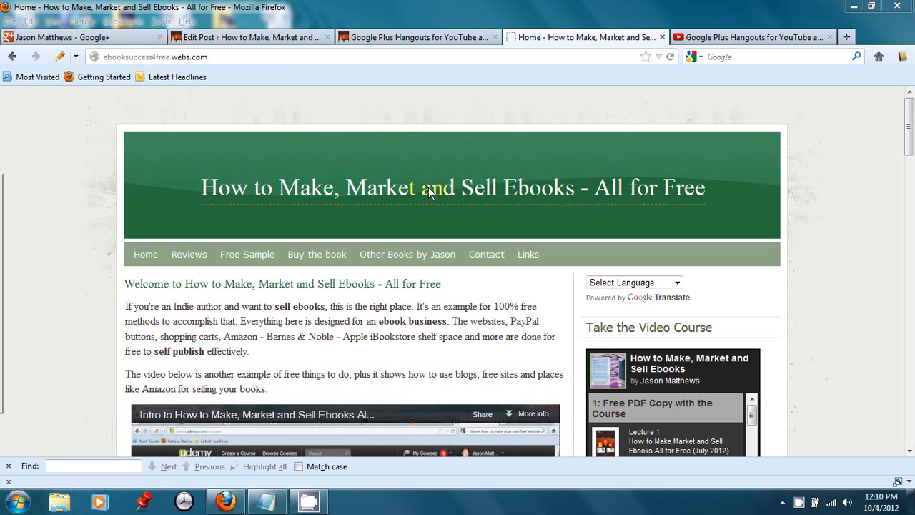
pyautogui.click(486, 253)
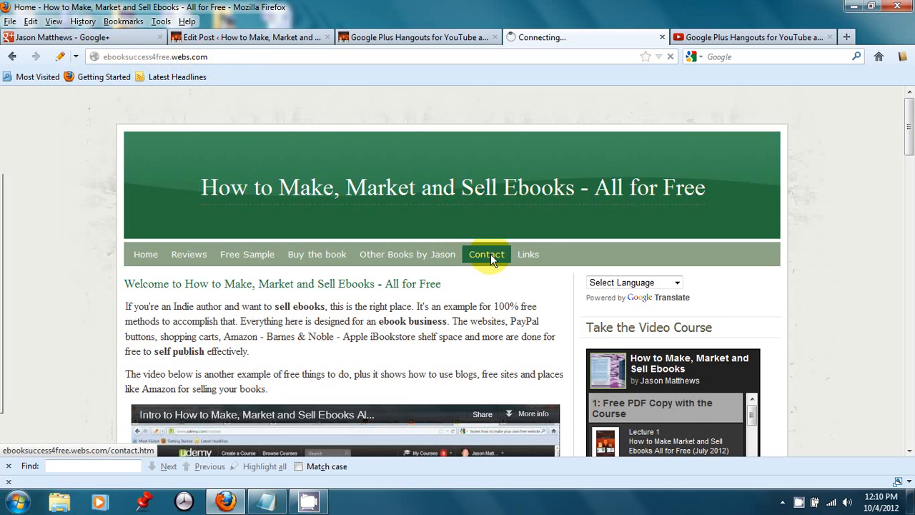
pyautogui.click(486, 253)
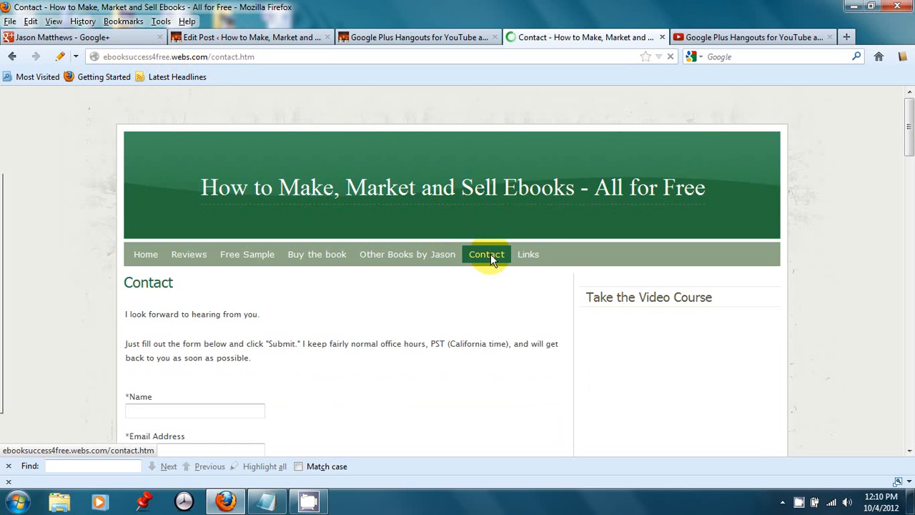